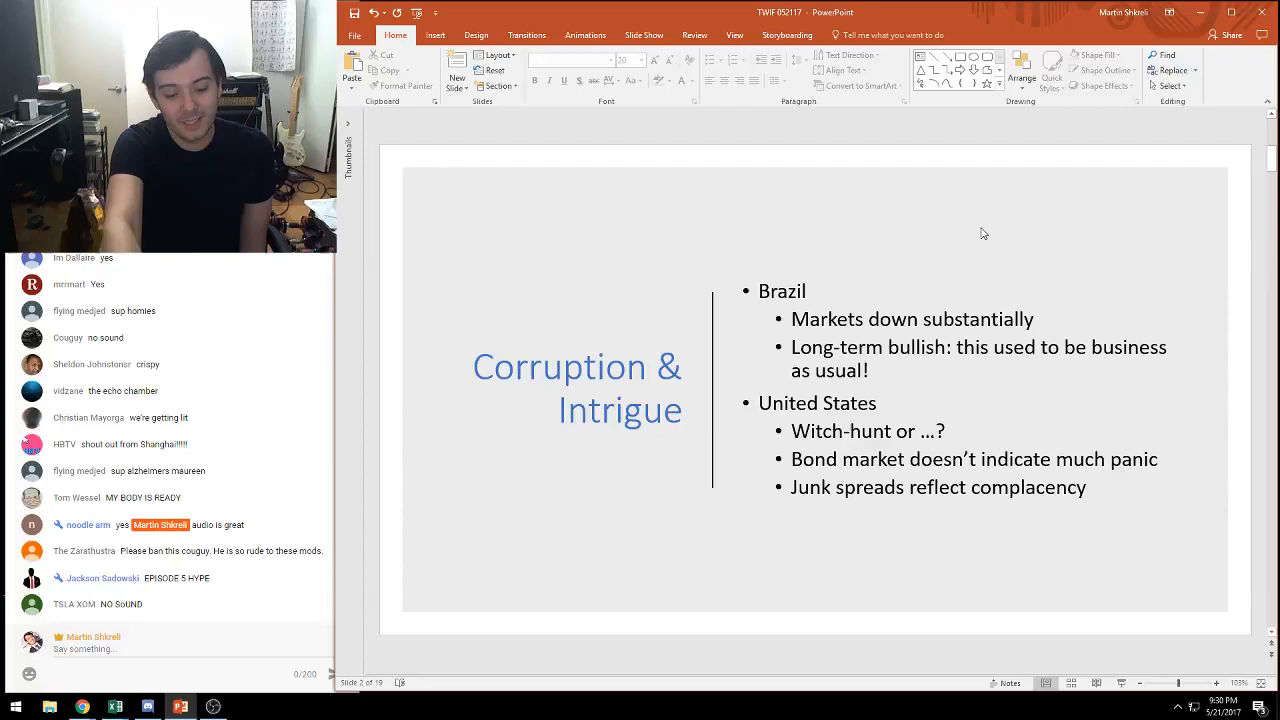
Step: Advance from the Corruption & Intrigue slide to the Inflation slide on falling wireless and transportation costs
{"action": "scroll", "scroll_direction": "down", "scroll_amount": 3}
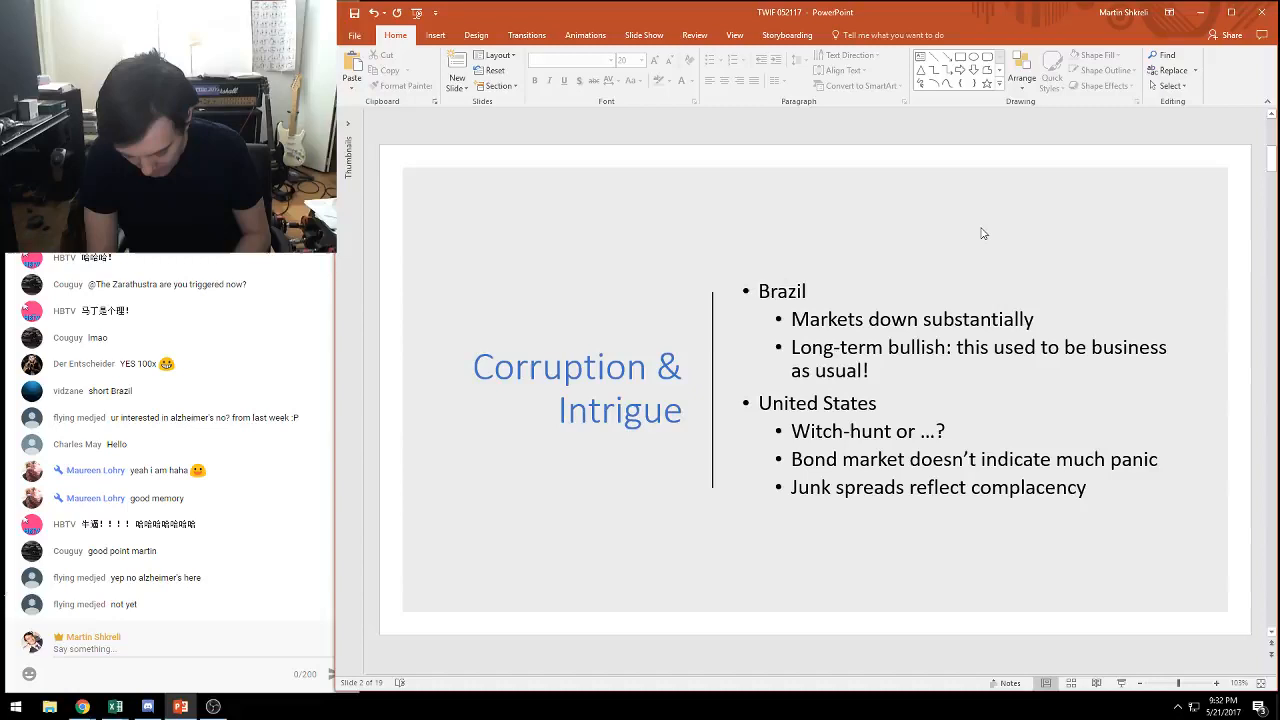
{"action": "scroll", "scroll_direction": "down", "scroll_amount": 3}
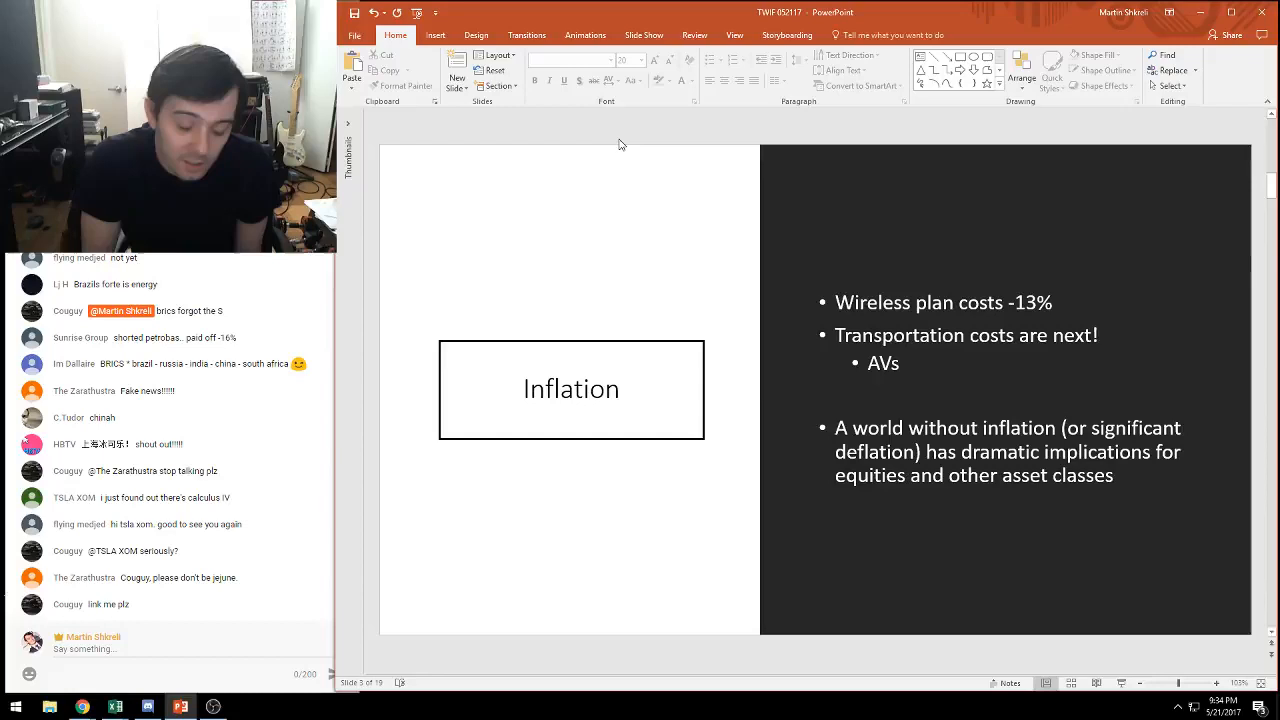
{"action": "scroll", "scroll_direction": "down", "scroll_amount": 3}
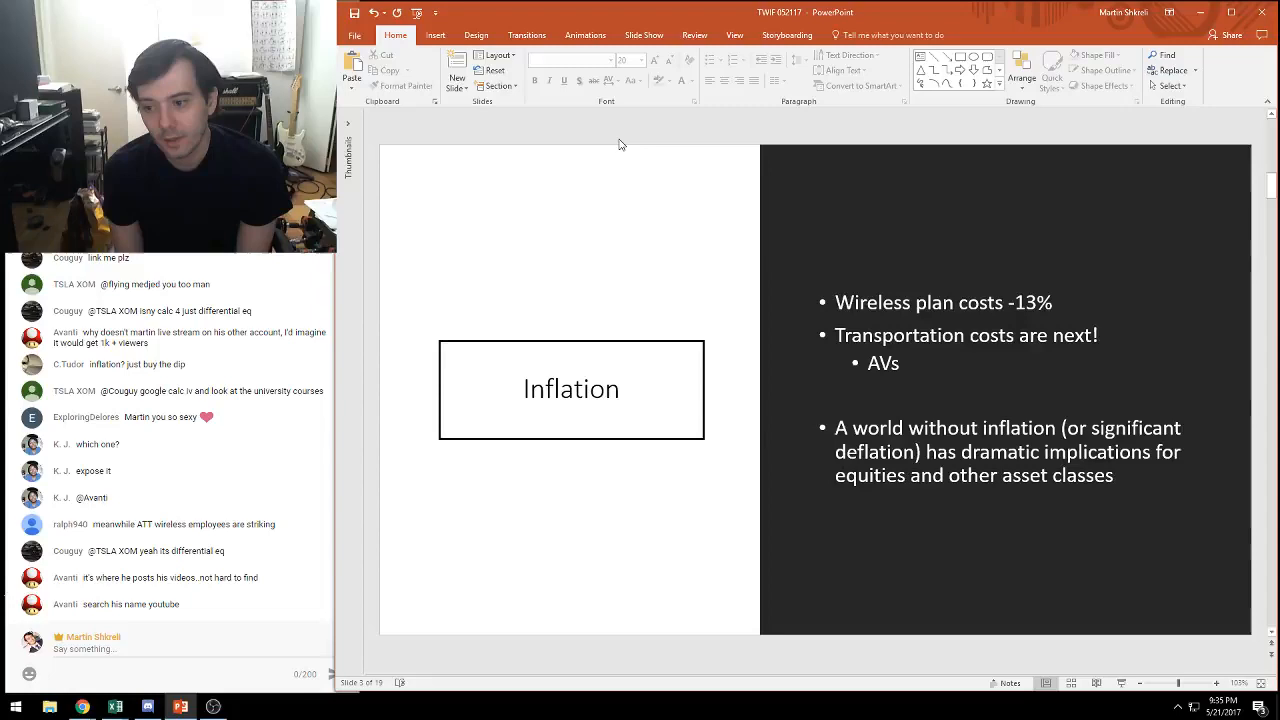
{"action": "scroll", "scroll_direction": "down", "scroll_amount": 3}
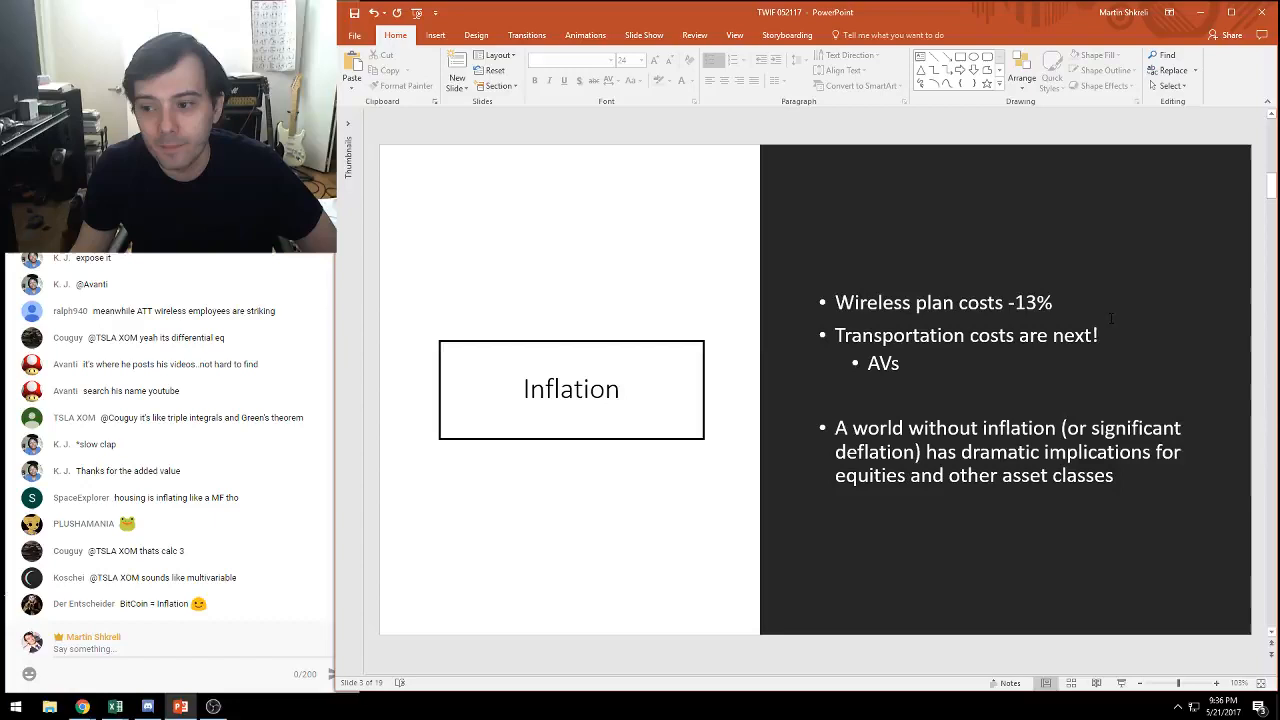
{"action": "mouse_move", "coordinate": [660, 288]}
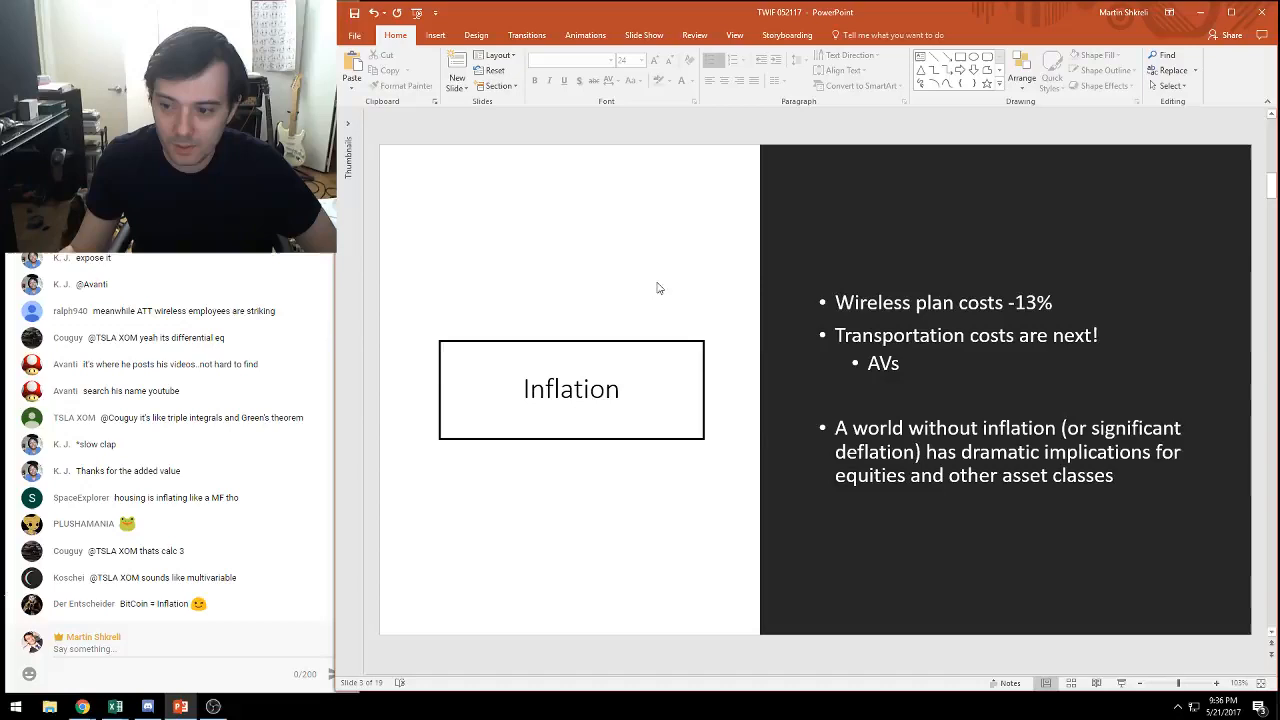
{"action": "mouse_move", "coordinate": [588, 272]}
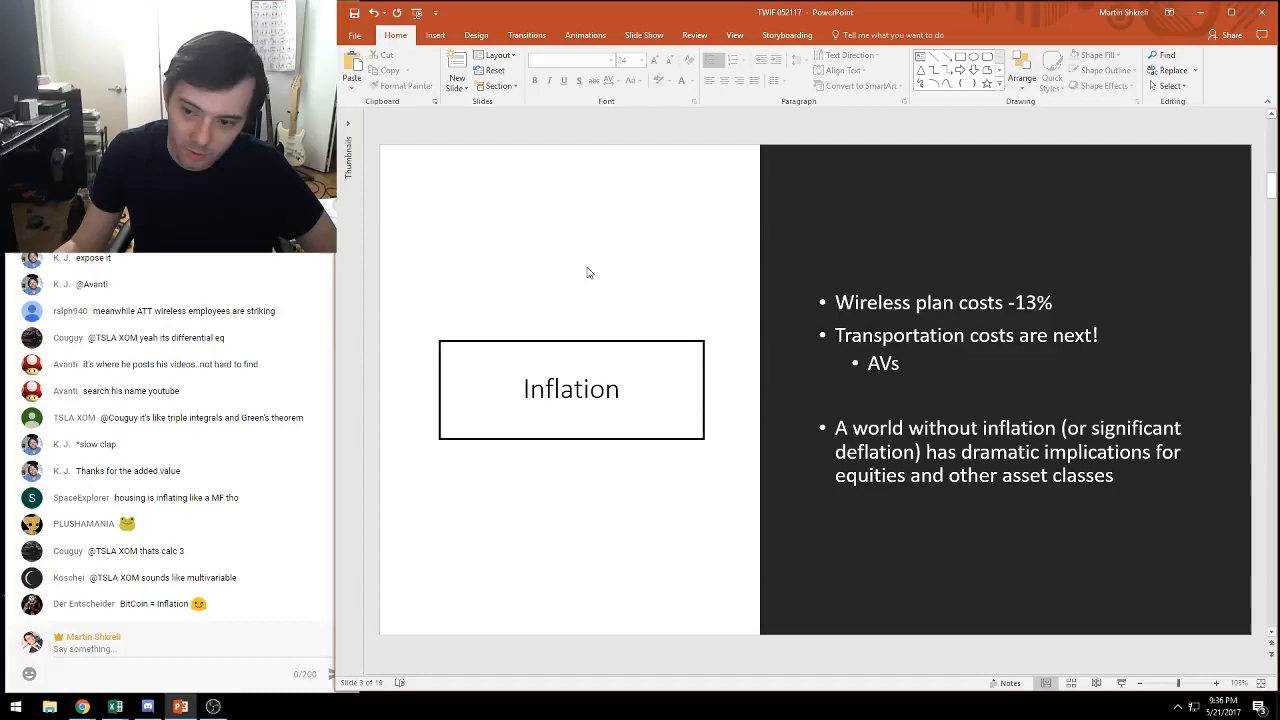
{"action": "mouse_move", "coordinate": [596, 264]}
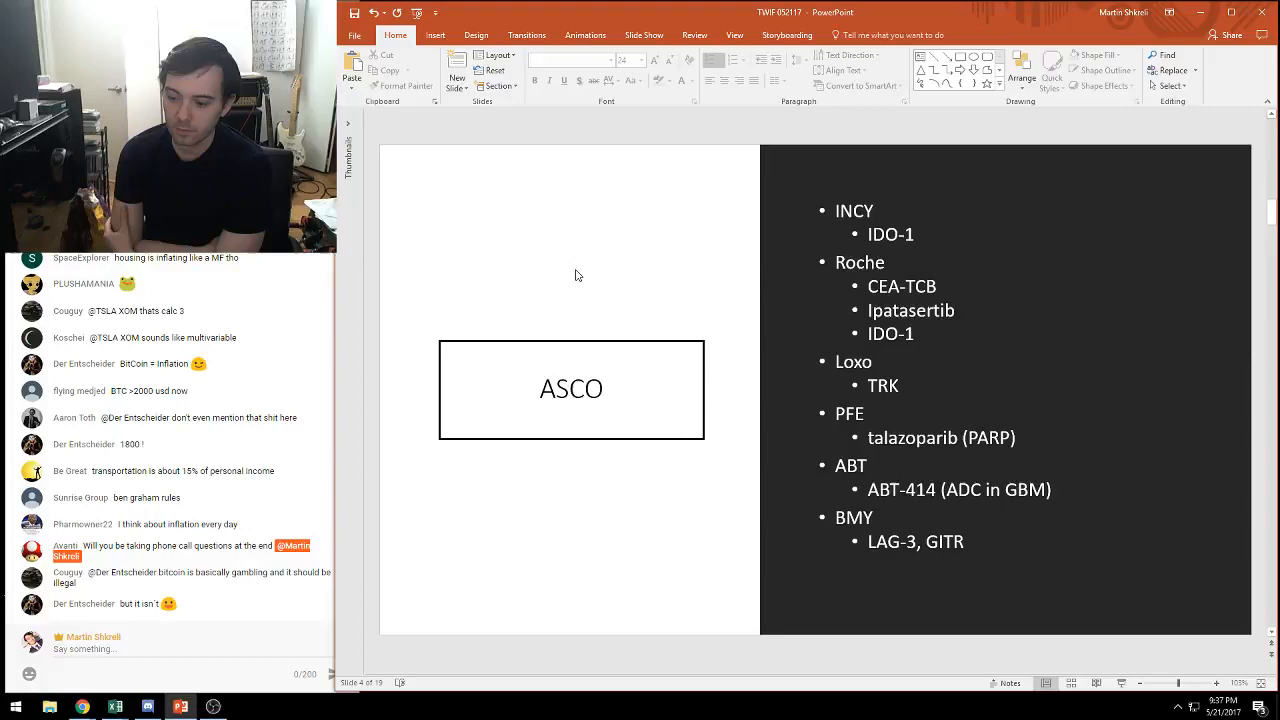
{"action": "scroll", "scroll_direction": "down", "scroll_amount": 3}
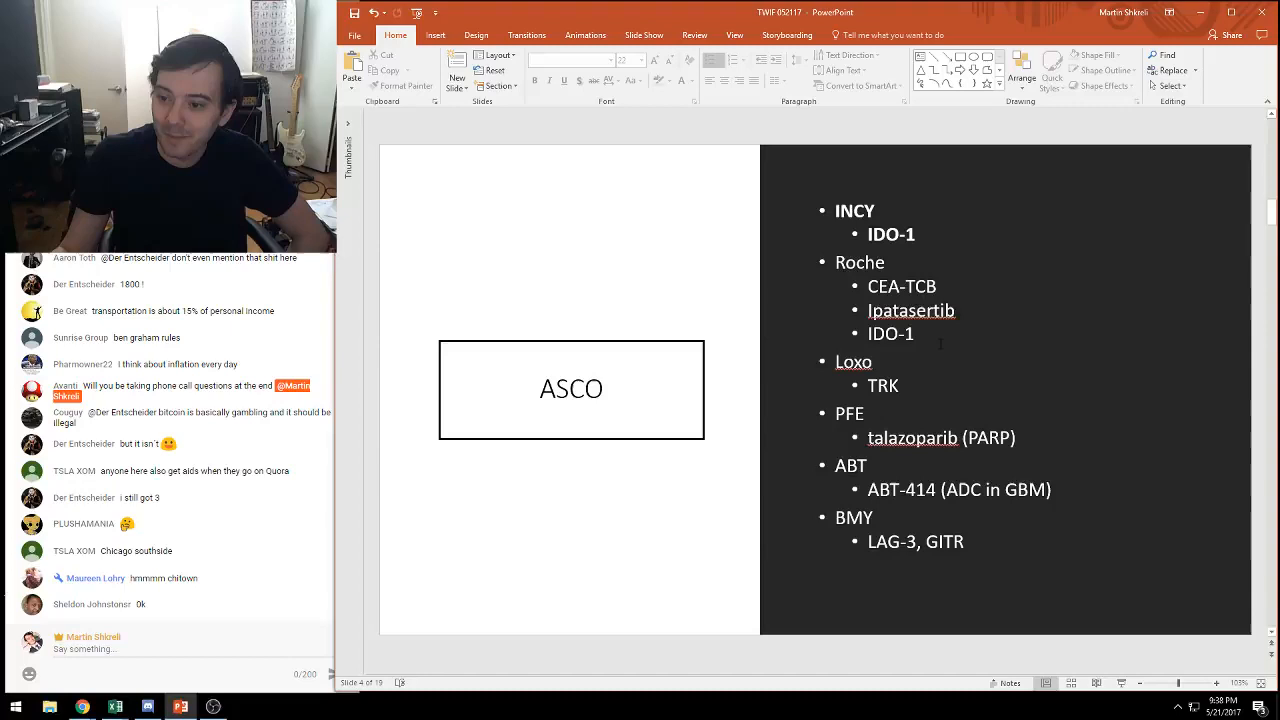
{"action": "left_click", "coordinate": [938, 332]}
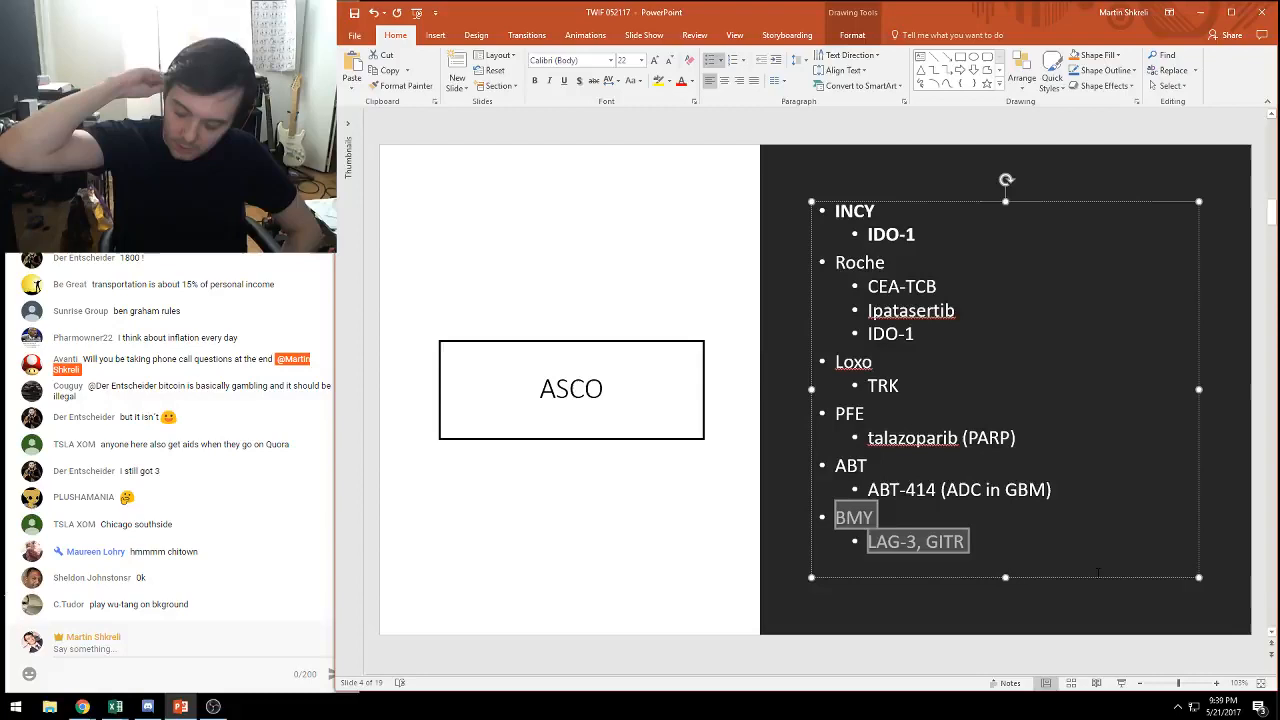
{"action": "left_click", "coordinate": [658, 532]}
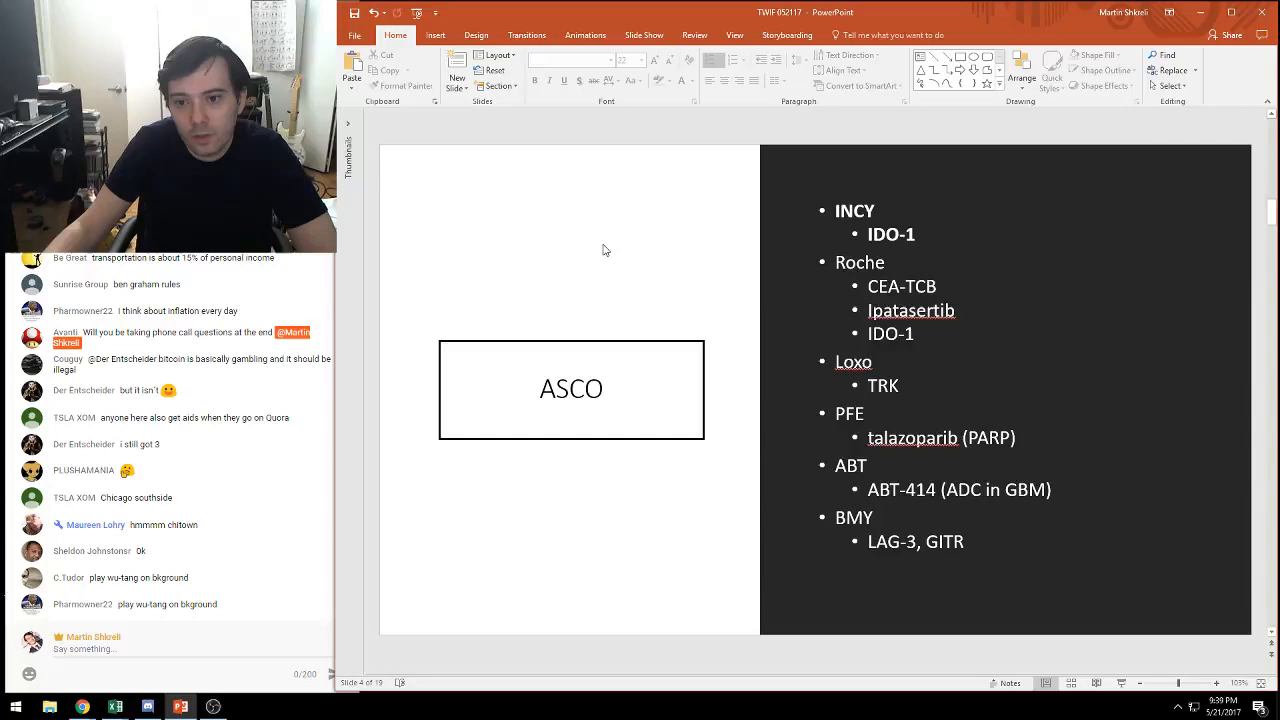
{"action": "left_click", "coordinate": [572, 388]}
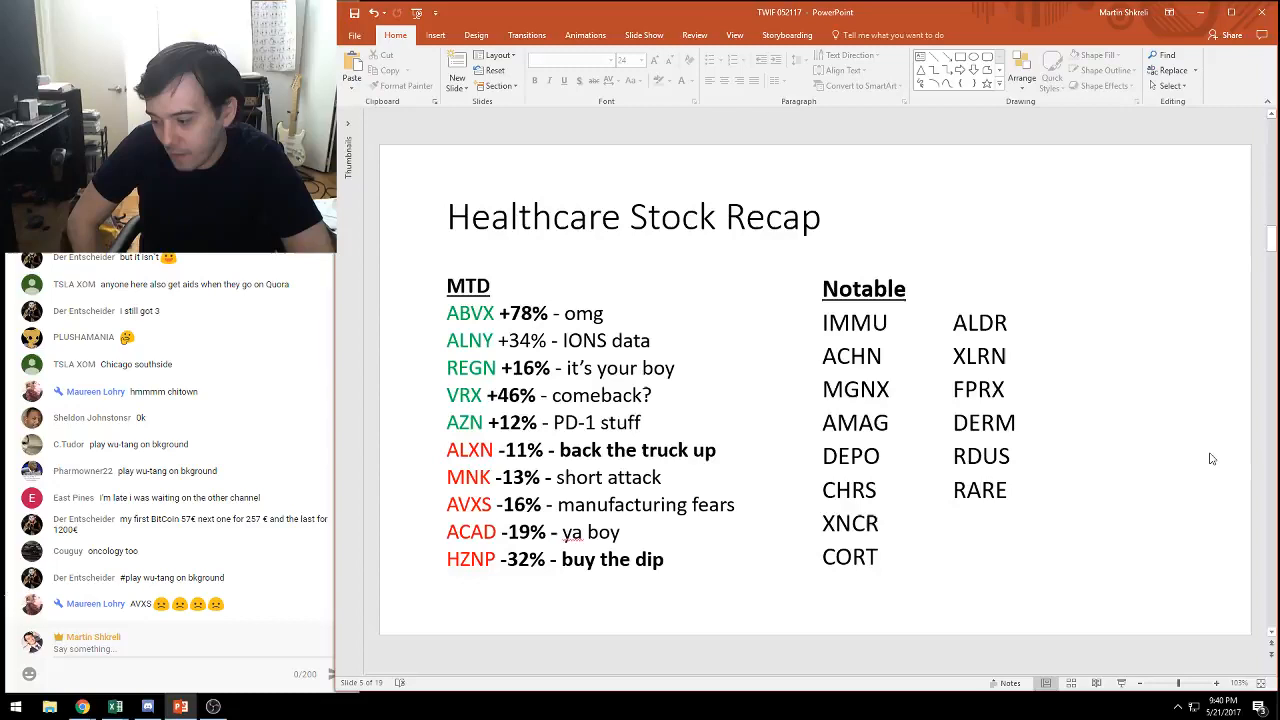
Step: Scroll past the Healthcare Stock Recap to the Corruption & Intrigue slide on Brazil and the United States
{"action": "scroll", "scroll_direction": "down", "scroll_amount": 3}
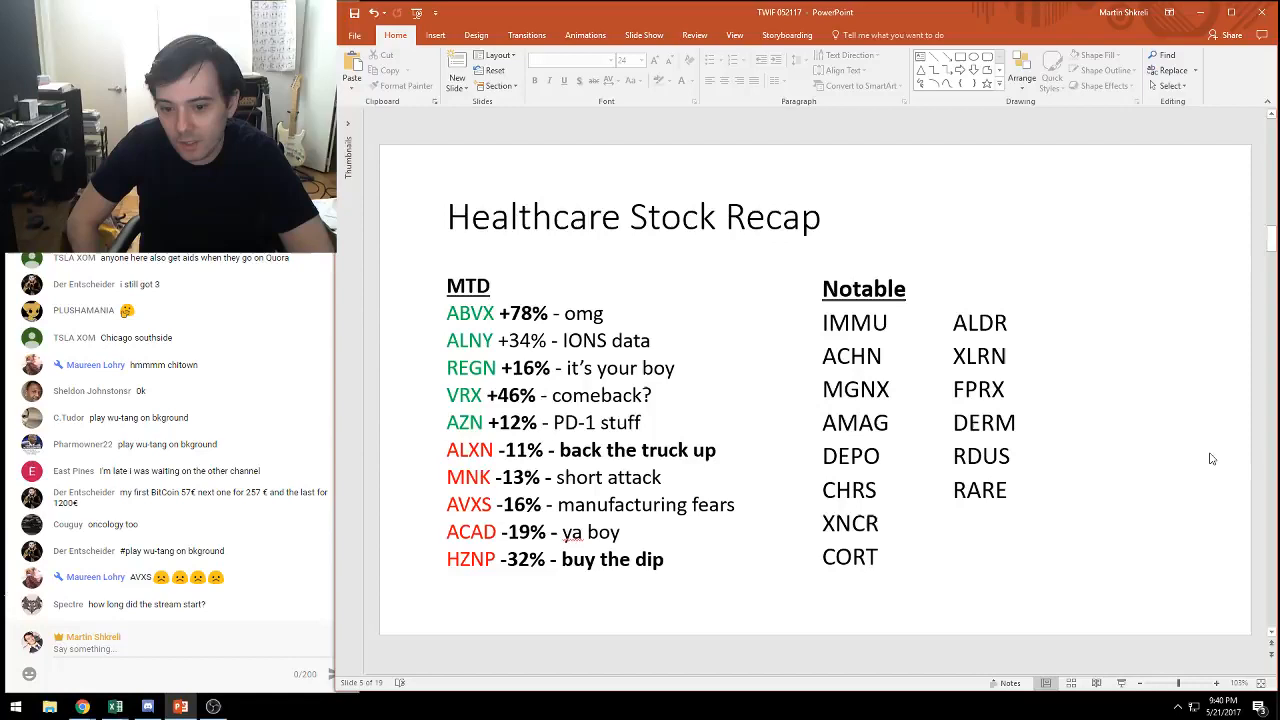
{"action": "left_click", "coordinate": [610, 450]}
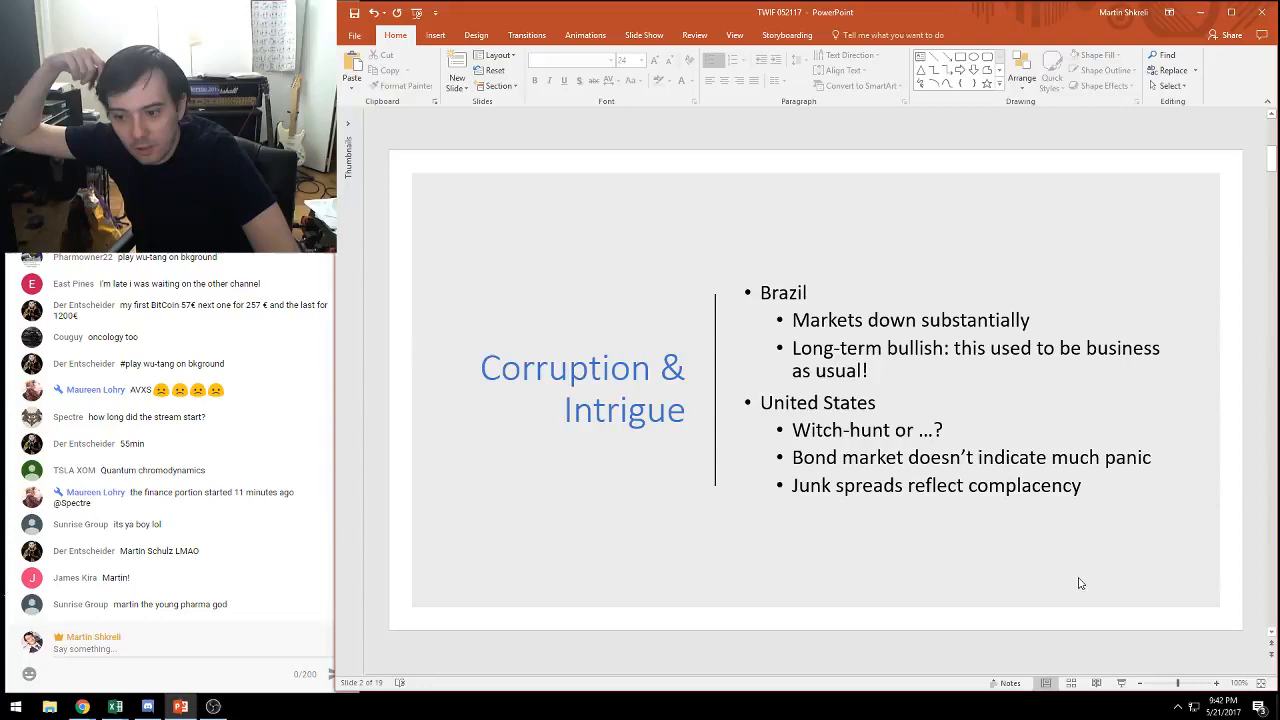
{"action": "scroll", "scroll_direction": "down", "scroll_amount": 3}
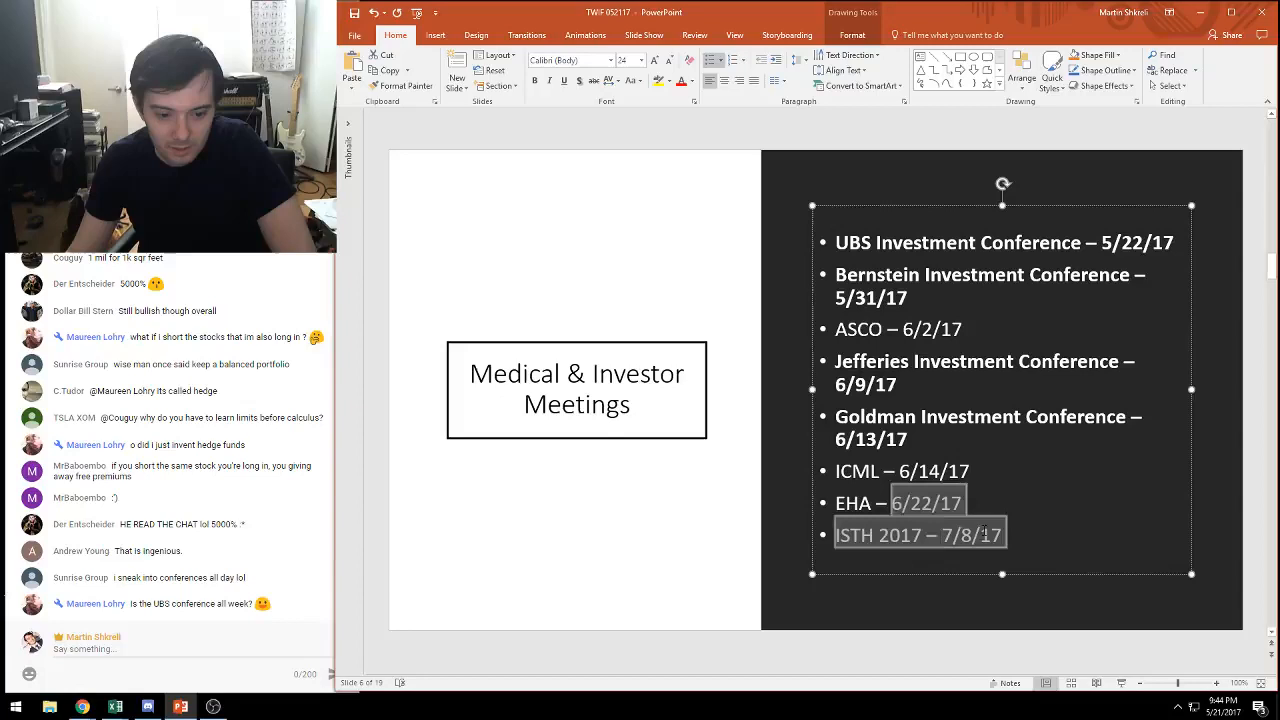
{"action": "left_click", "coordinate": [484, 336]}
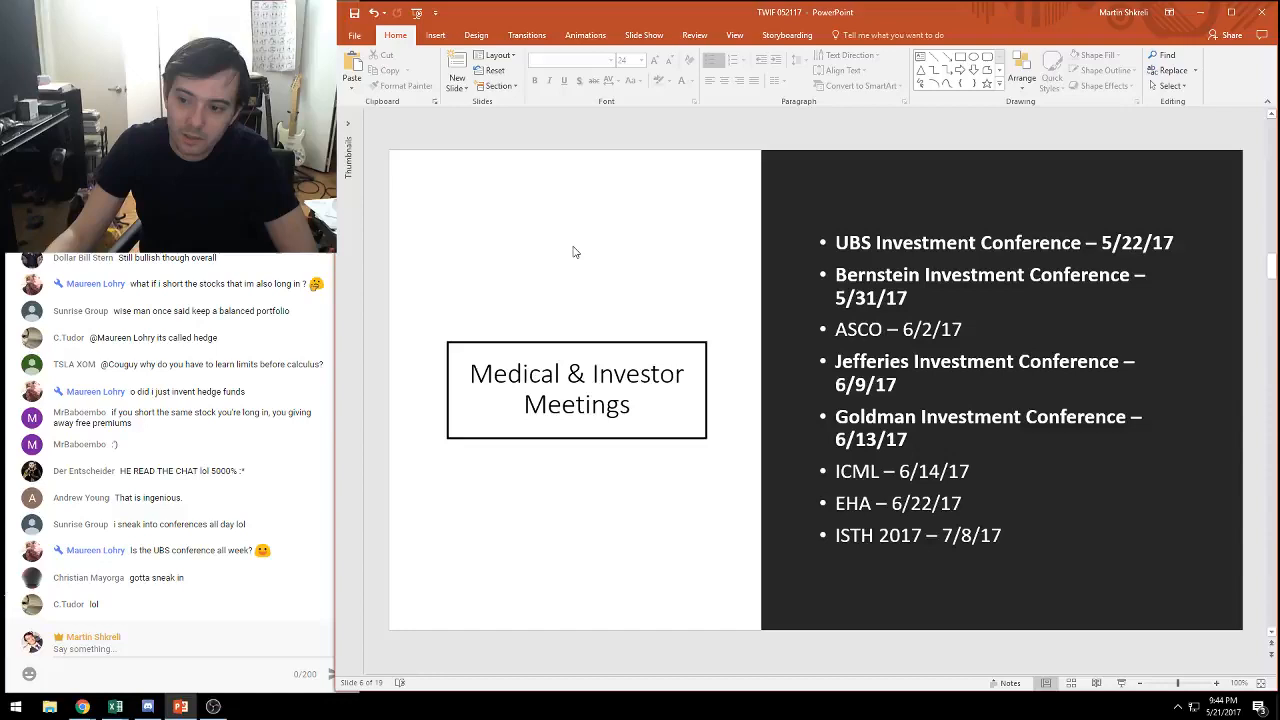
{"action": "left_click", "coordinate": [960, 504]}
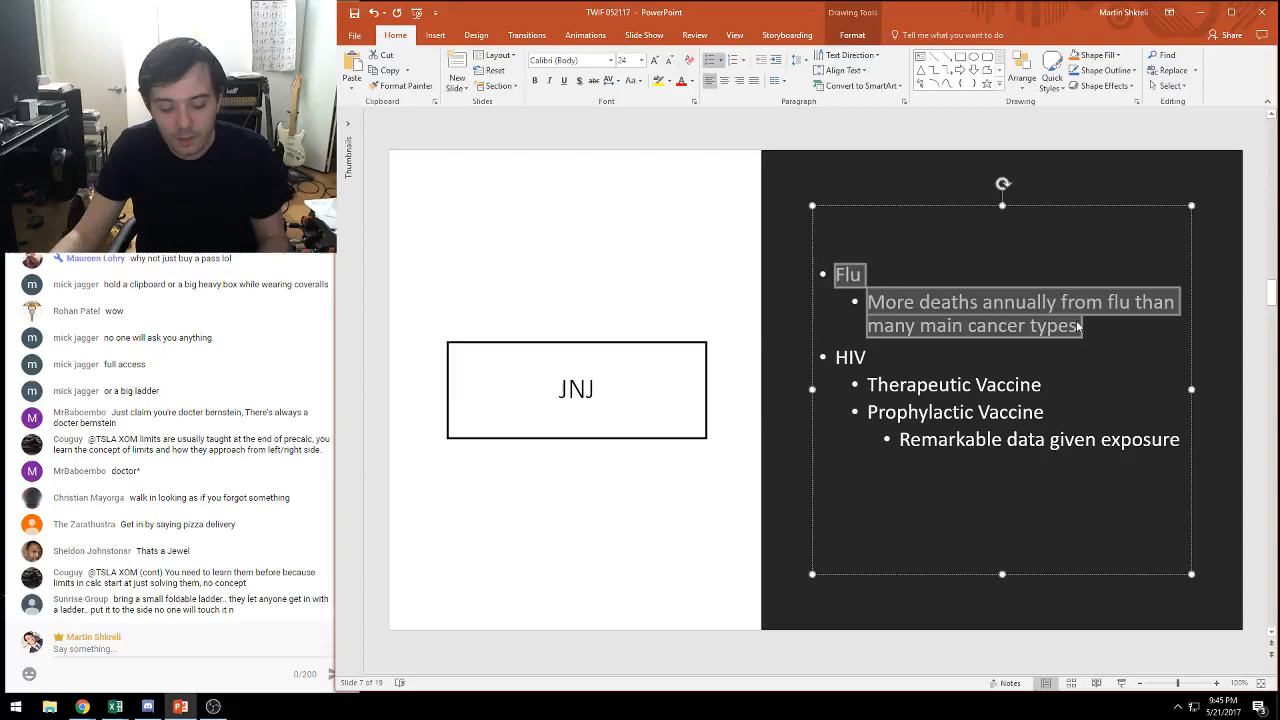
Step: Advance past the JNJ slide with Flu and HIV vaccine notes to the Loxo valuation slide
{"action": "left_click", "coordinate": [554, 550]}
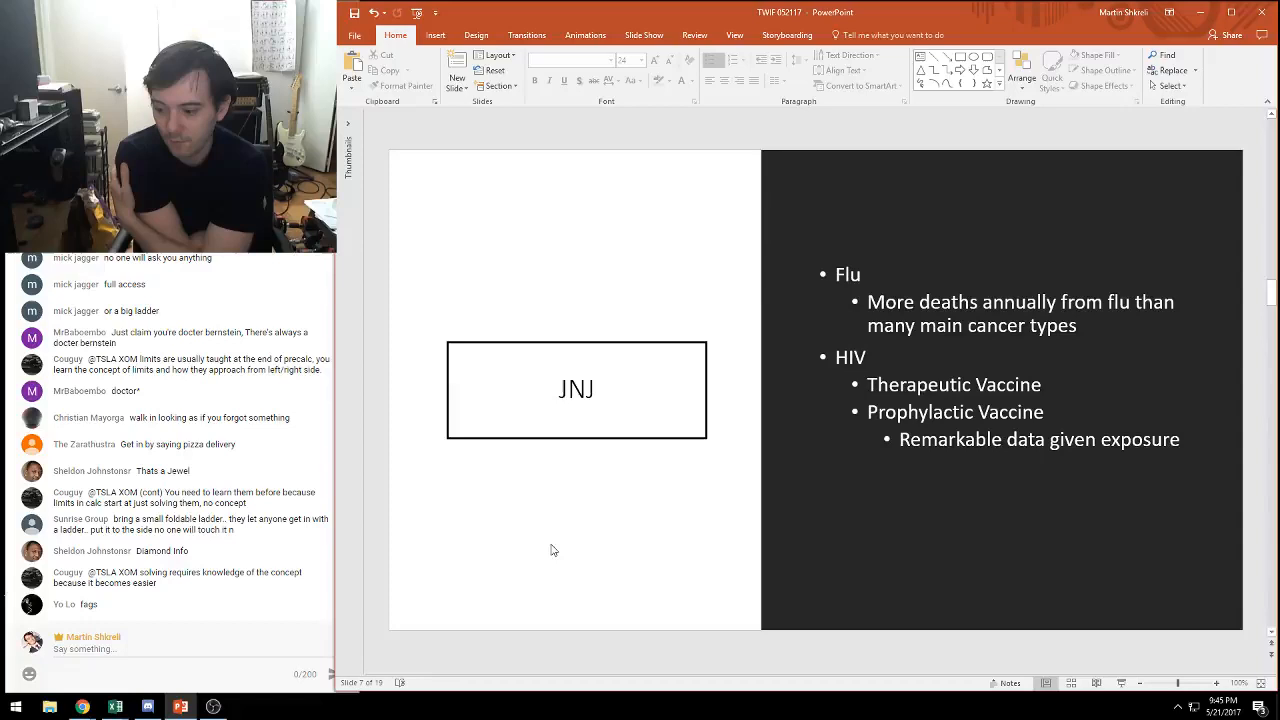
{"action": "scroll", "scroll_direction": "down", "scroll_amount": 3}
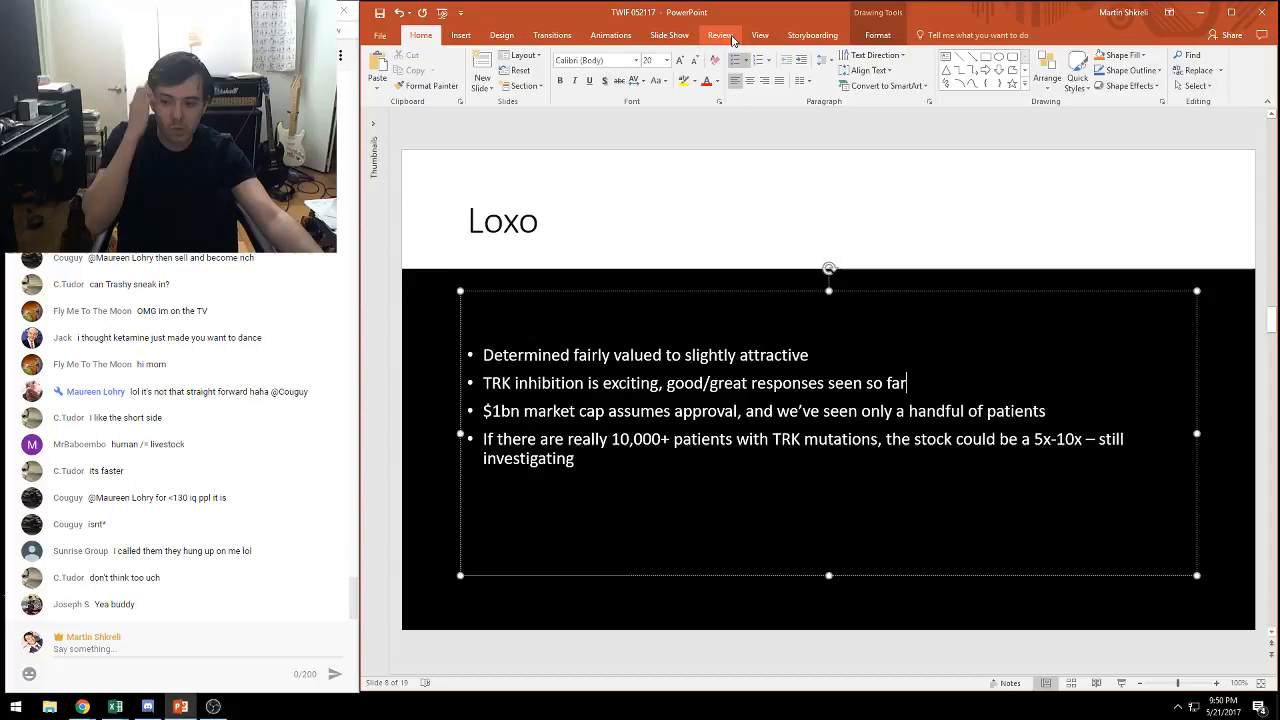
{"action": "left_click", "coordinate": [504, 220]}
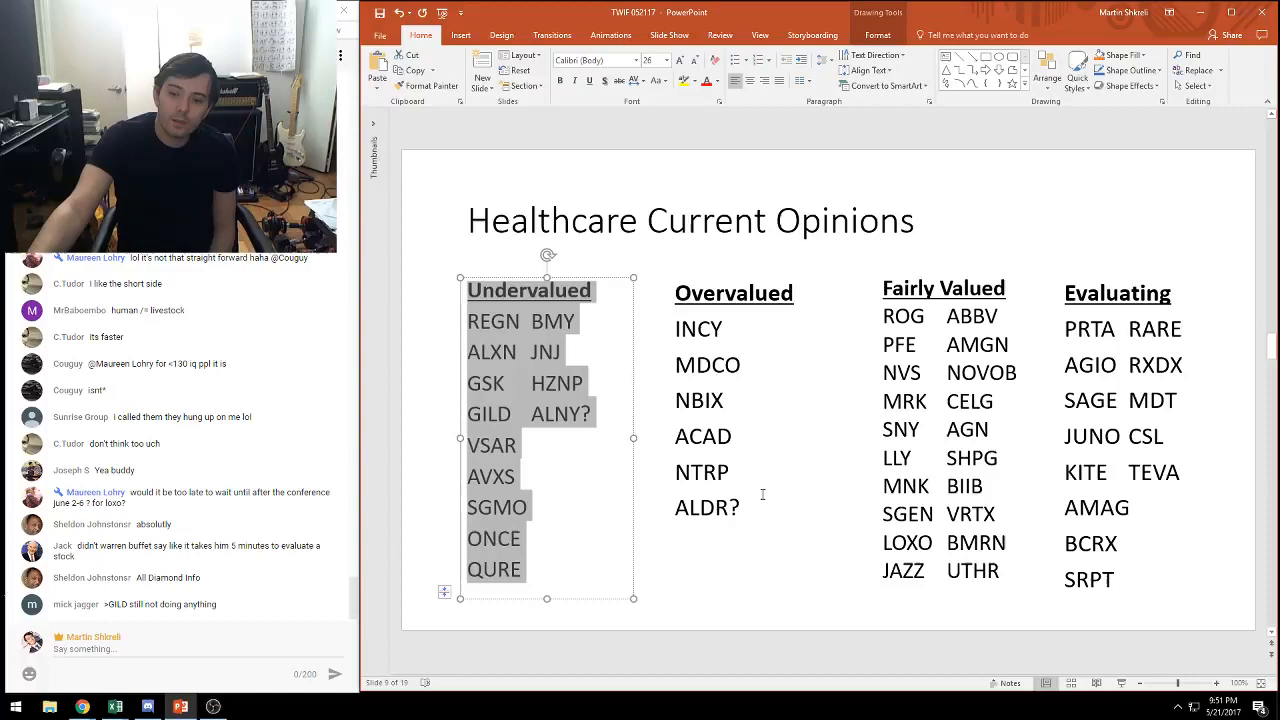
{"action": "left_click", "coordinate": [1116, 292]}
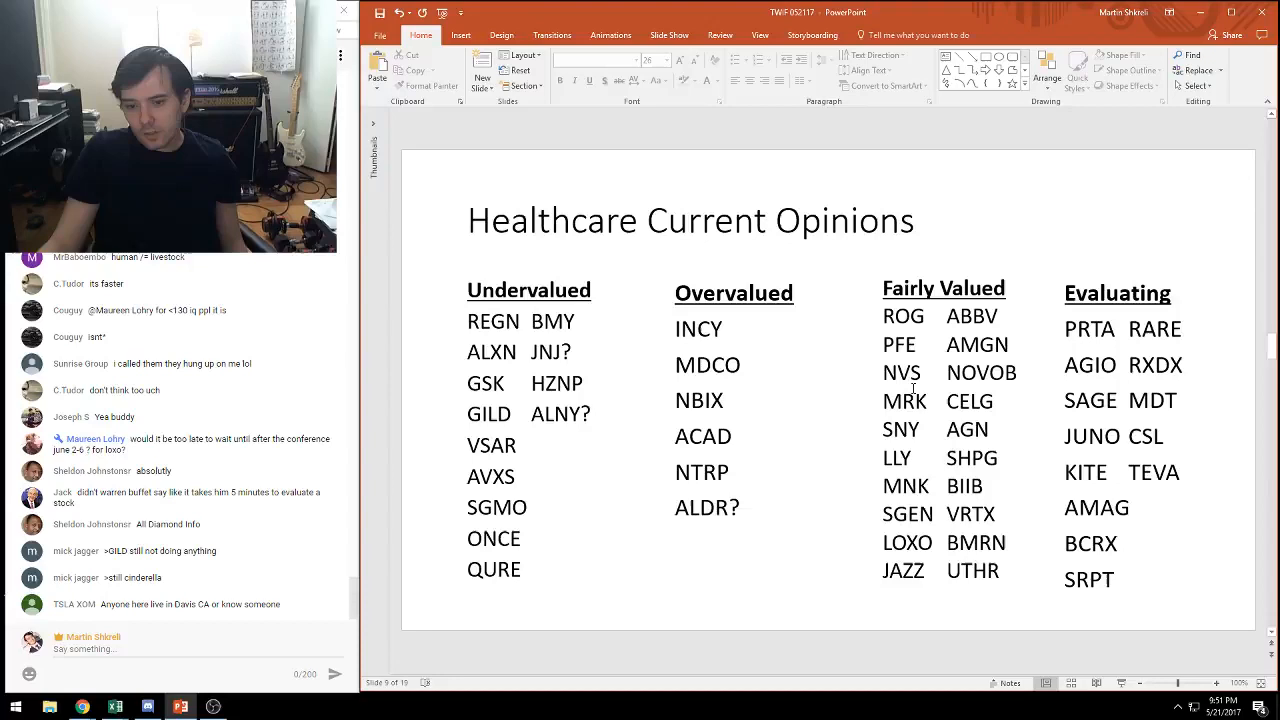
{"action": "double_click", "coordinate": [898, 458]}
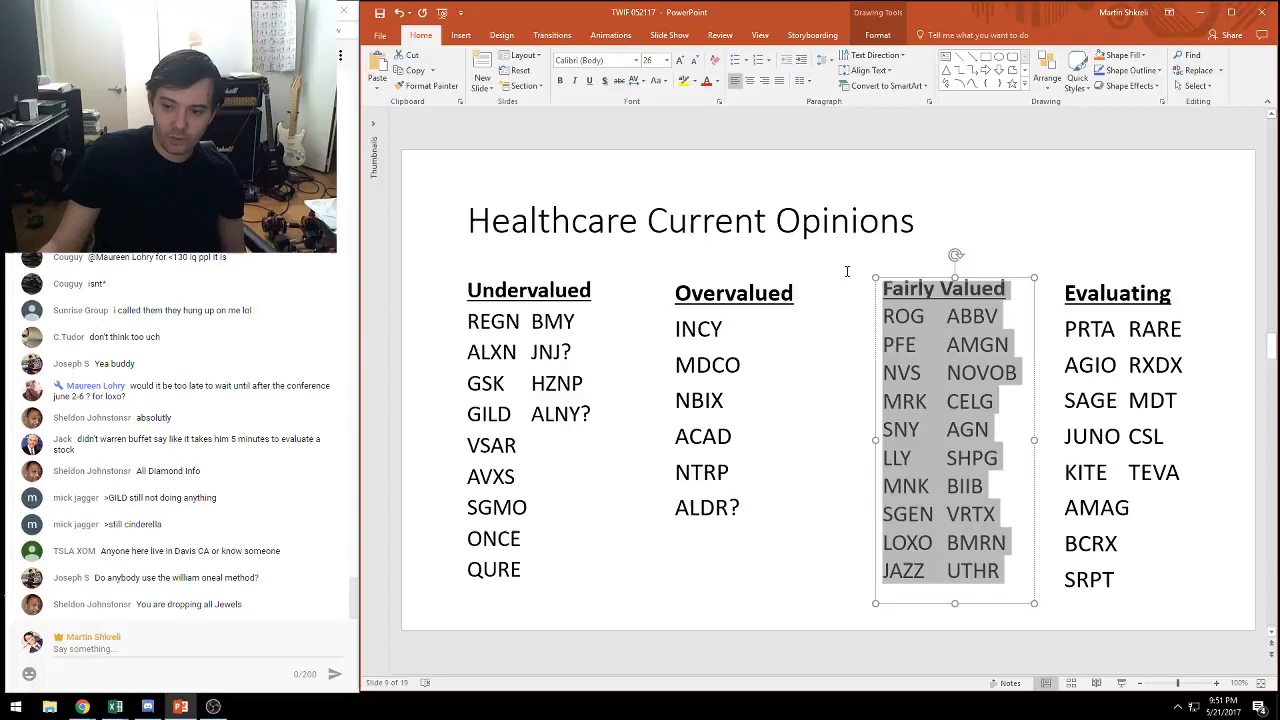
{"action": "left_click", "coordinate": [1116, 292]}
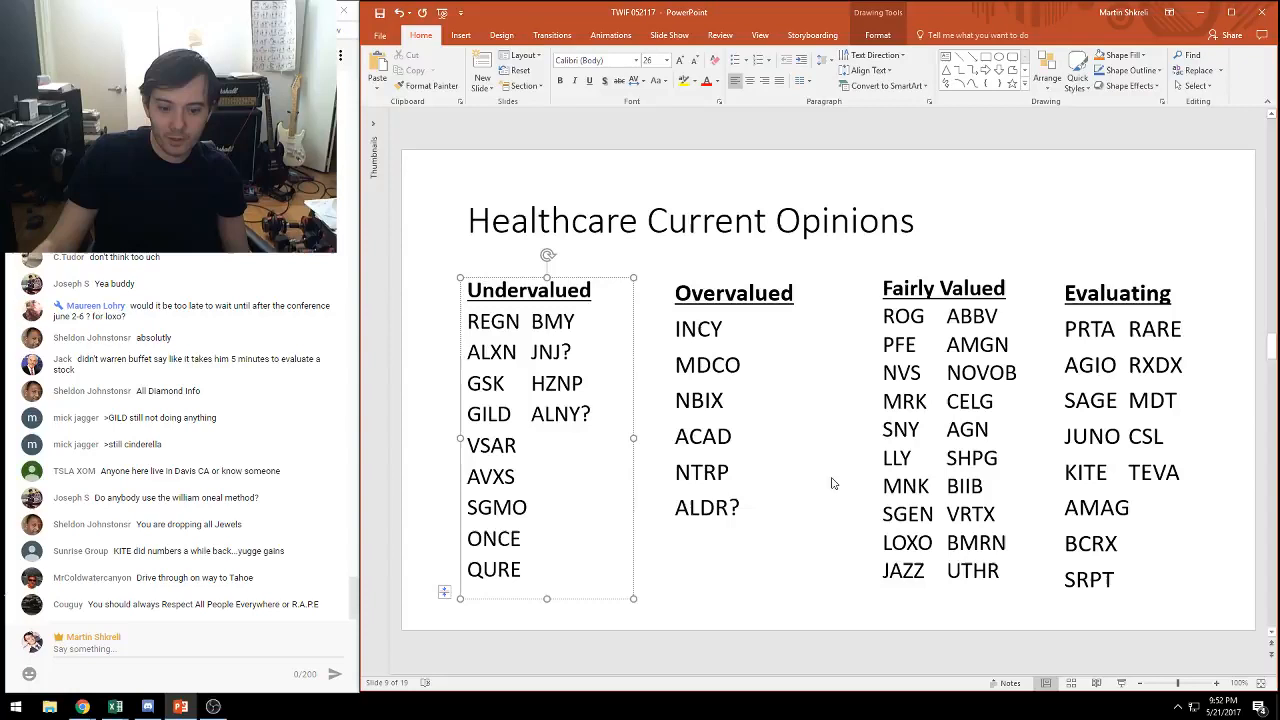
{"action": "left_click", "coordinate": [1116, 292]}
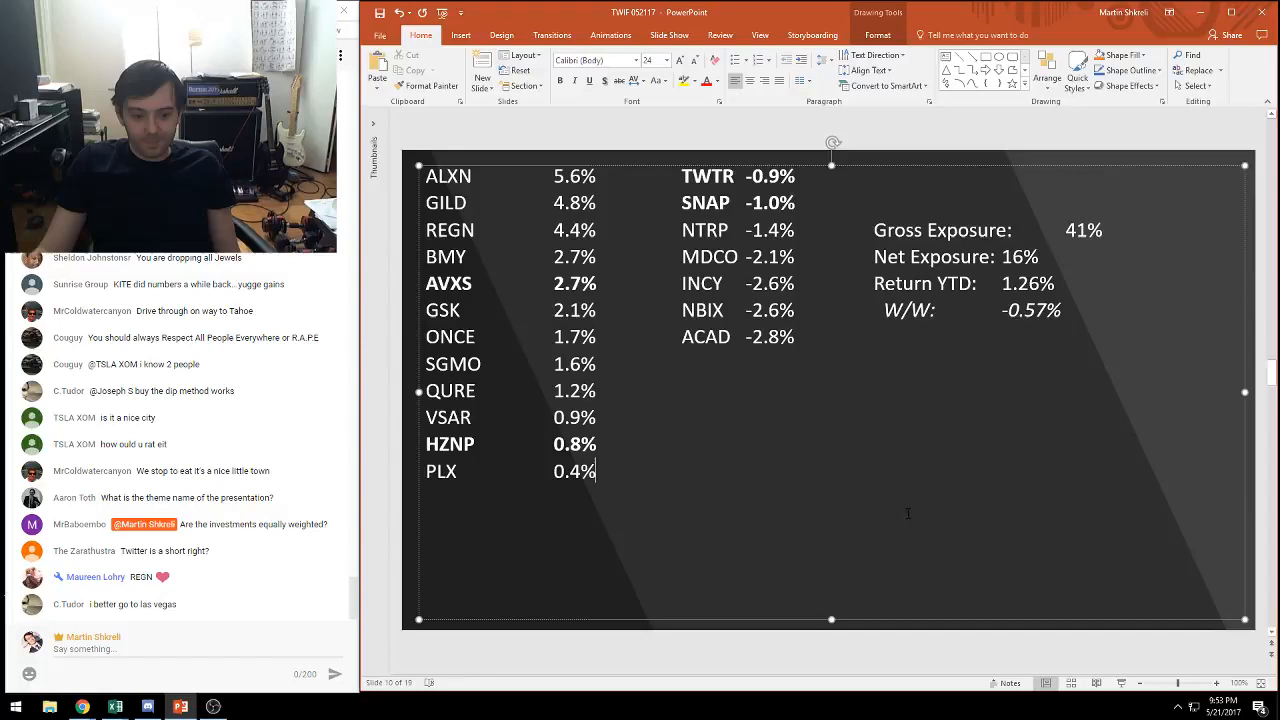
Step: Show the dark portfolio slide with ticker weights and Gross/Net Exposure figures
{"action": "double_click", "coordinate": [448, 284]}
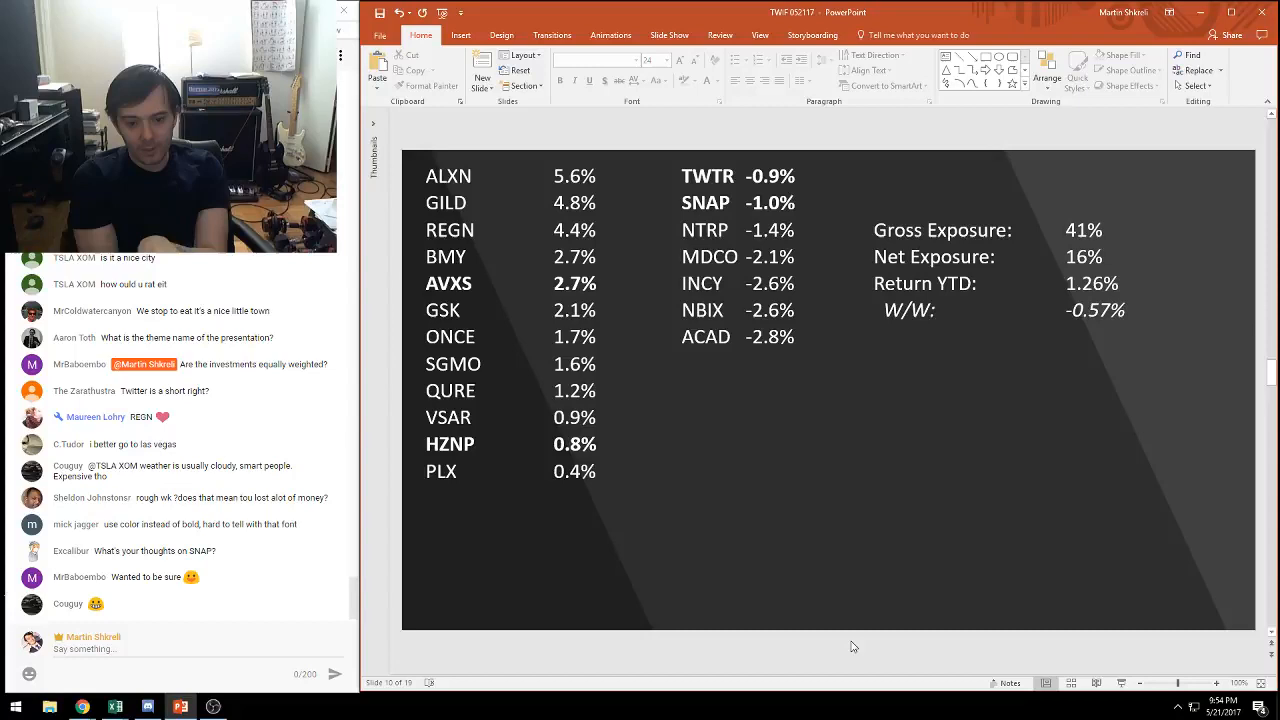
{"action": "left_click", "coordinate": [722, 80]}
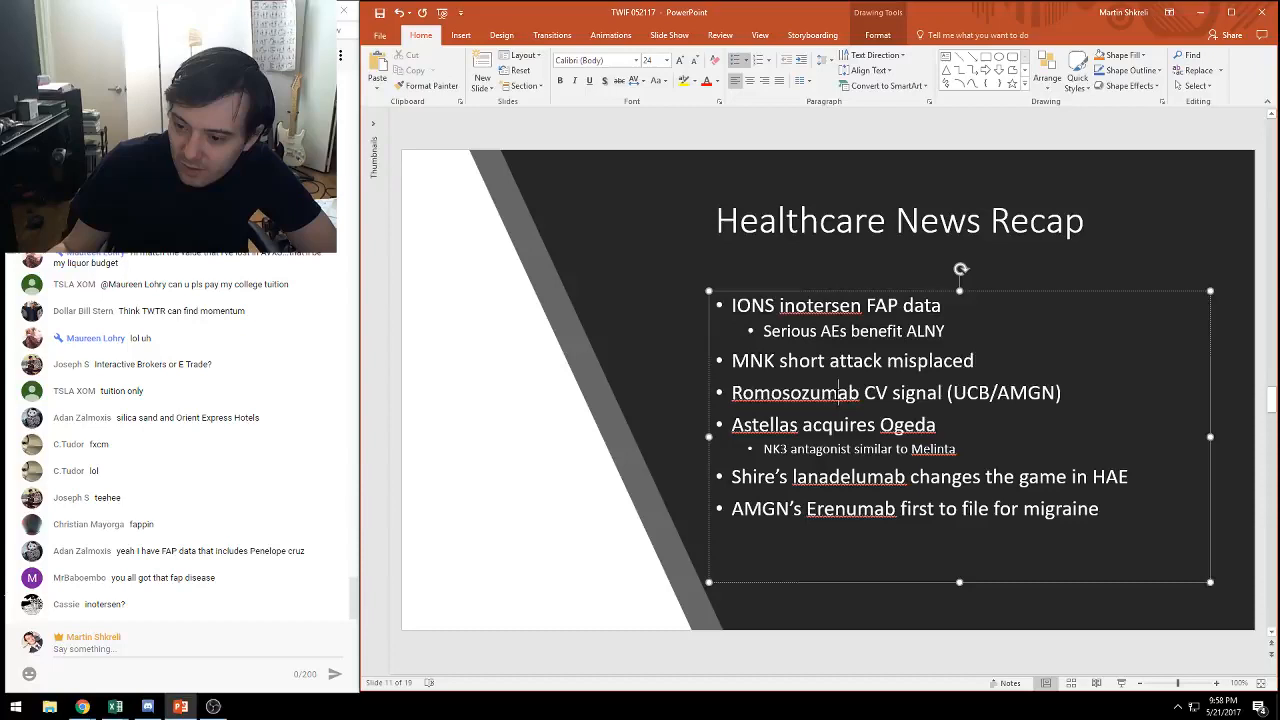
{"action": "double_click", "coordinate": [884, 392]}
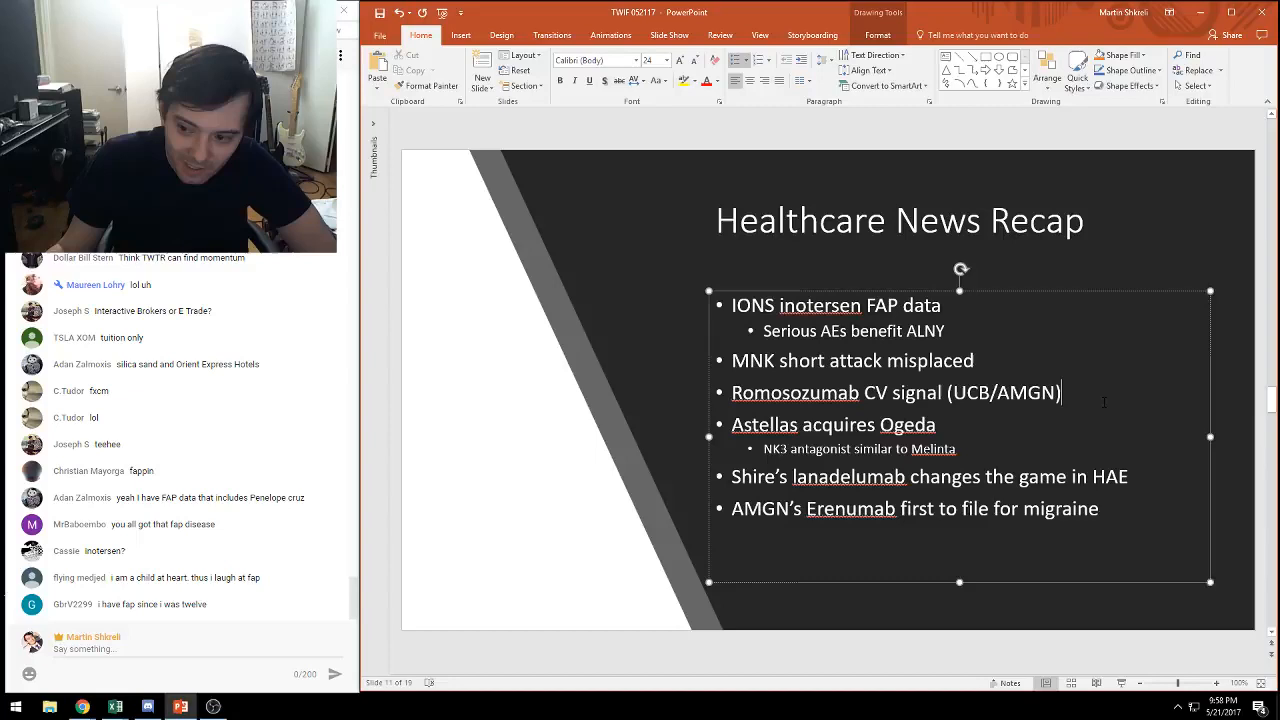
{"action": "triple_click", "coordinate": [832, 424]}
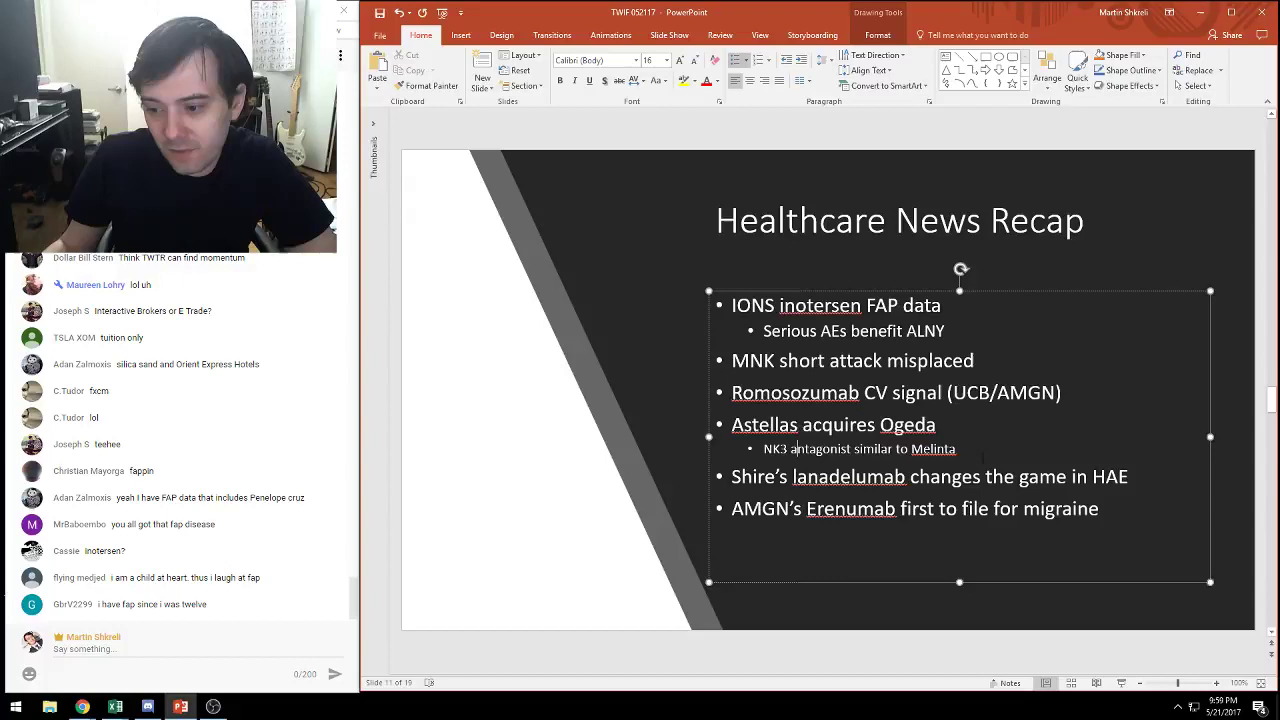
{"action": "left_click_drag", "start_coordinate": [732, 424], "coordinate": [956, 448]}
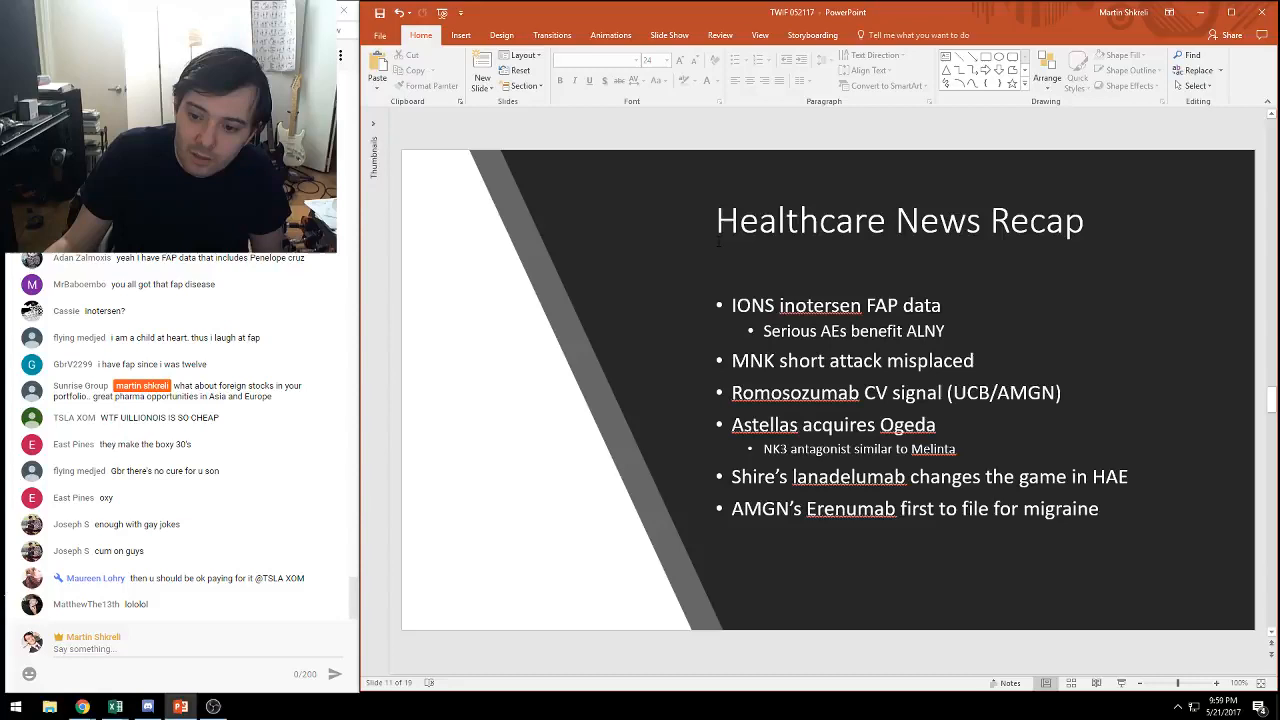
{"action": "triple_click", "coordinate": [928, 476]}
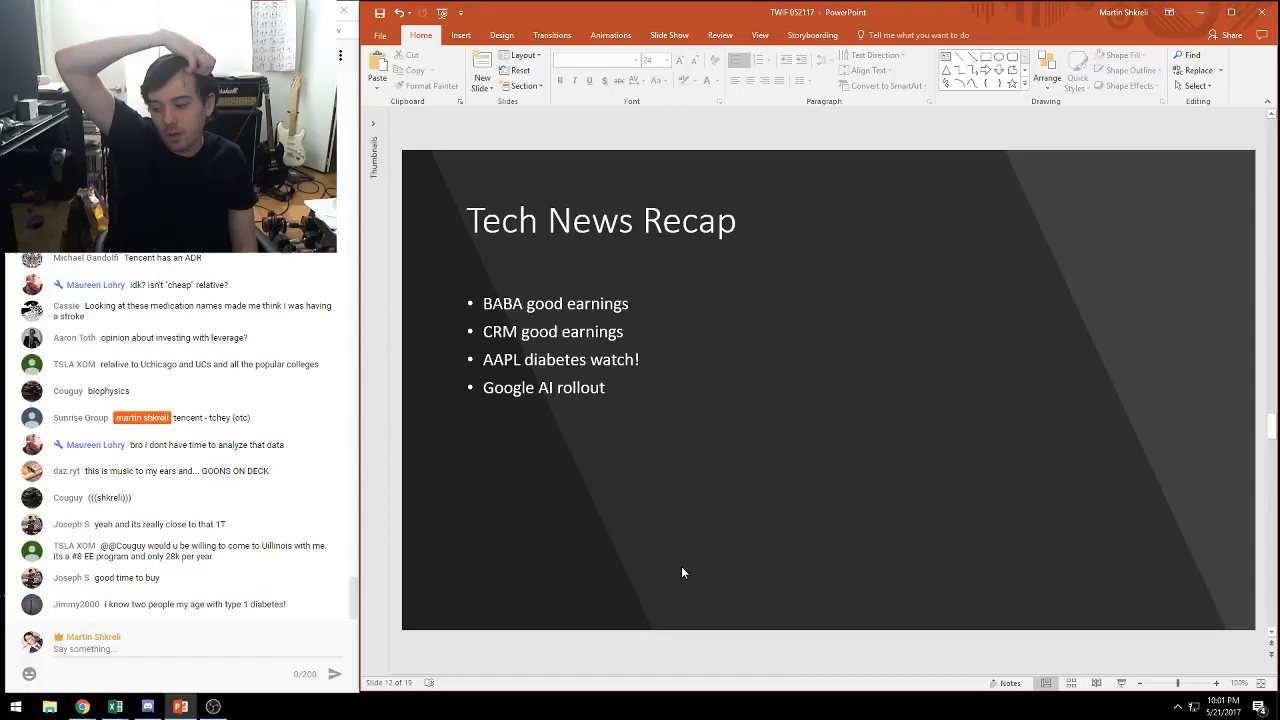
Step: Scroll past the Tech News Recap to the Q&A slide with the Bitcoin versus gold chart
{"action": "scroll", "scroll_direction": "down", "scroll_amount": 3}
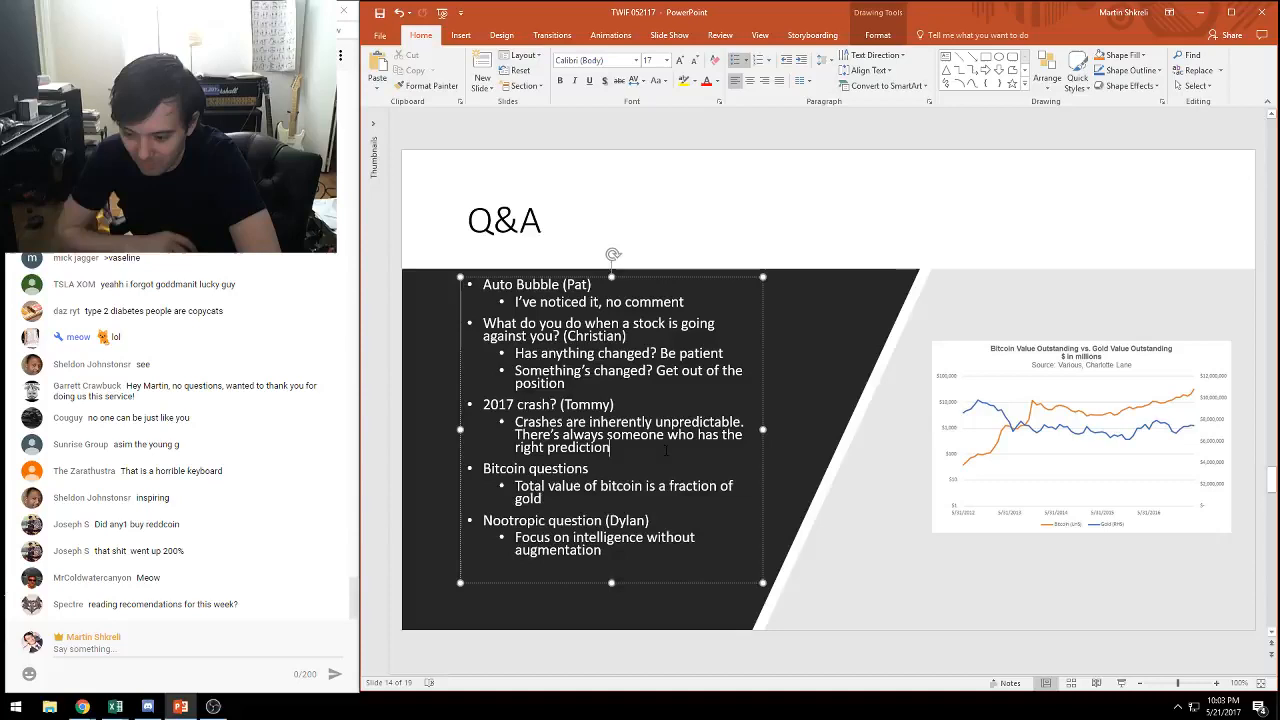
{"action": "scroll", "scroll_direction": "down", "scroll_amount": 3}
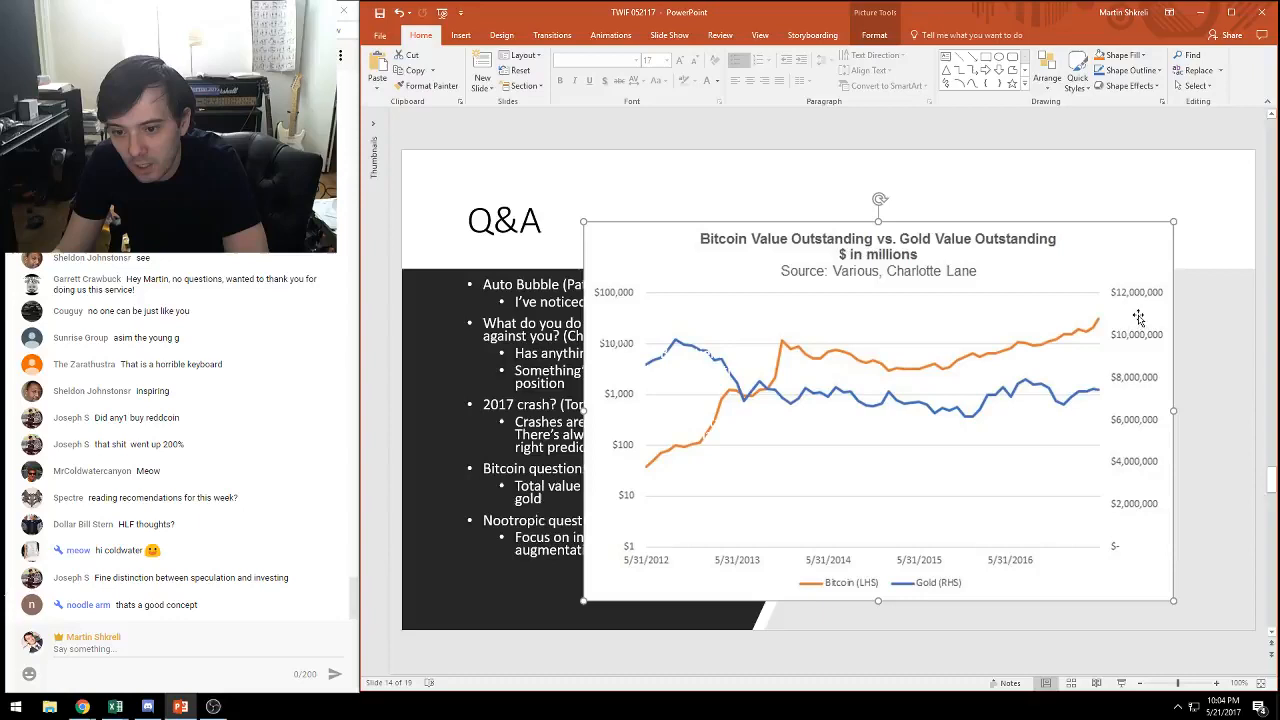
{"action": "mouse_move", "coordinate": [948, 252]}
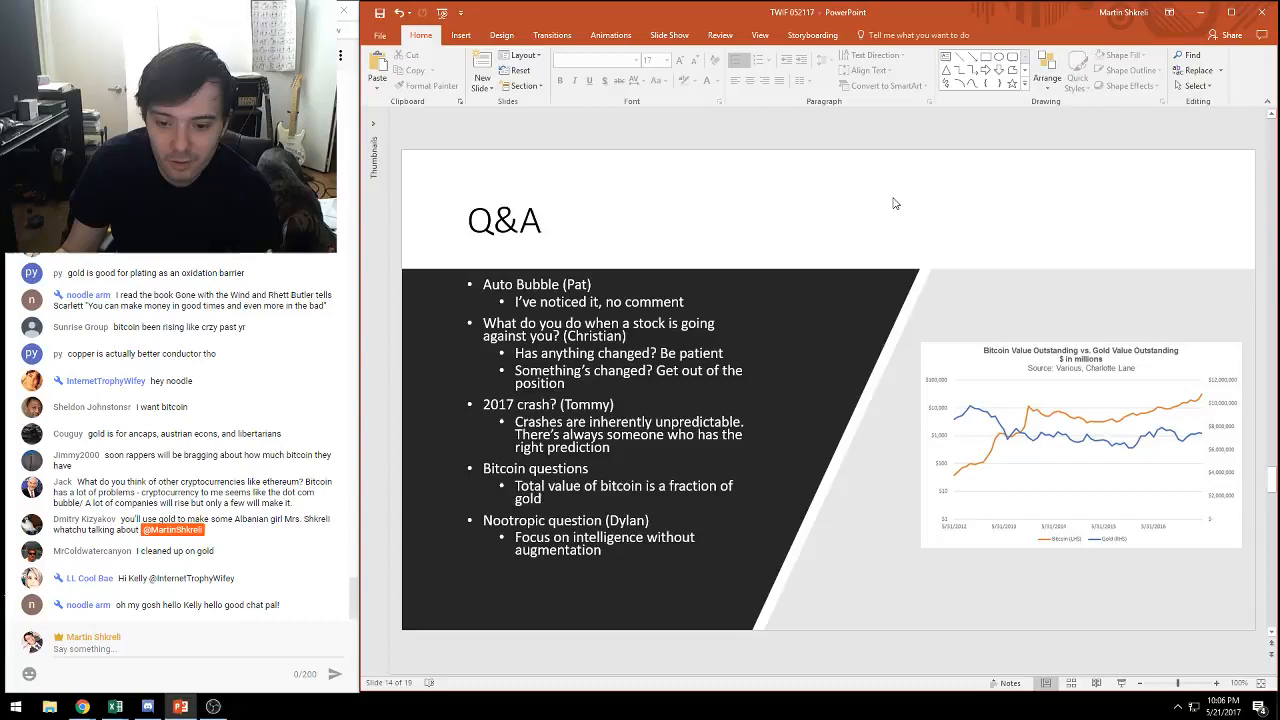
Step: Advance to the second Q&A slide on following healthcare news, scuttlebutt and an MBA
{"action": "scroll", "scroll_direction": "down", "scroll_amount": 3}
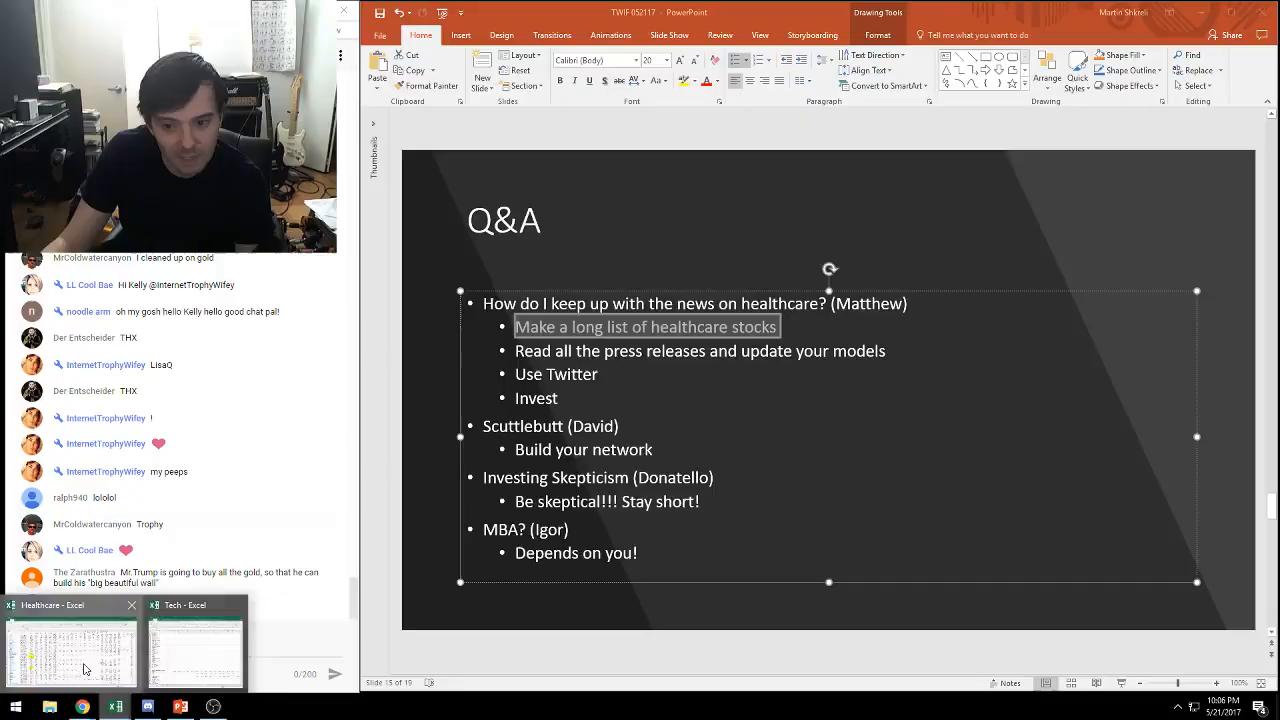
{"action": "left_click", "coordinate": [70, 644]}
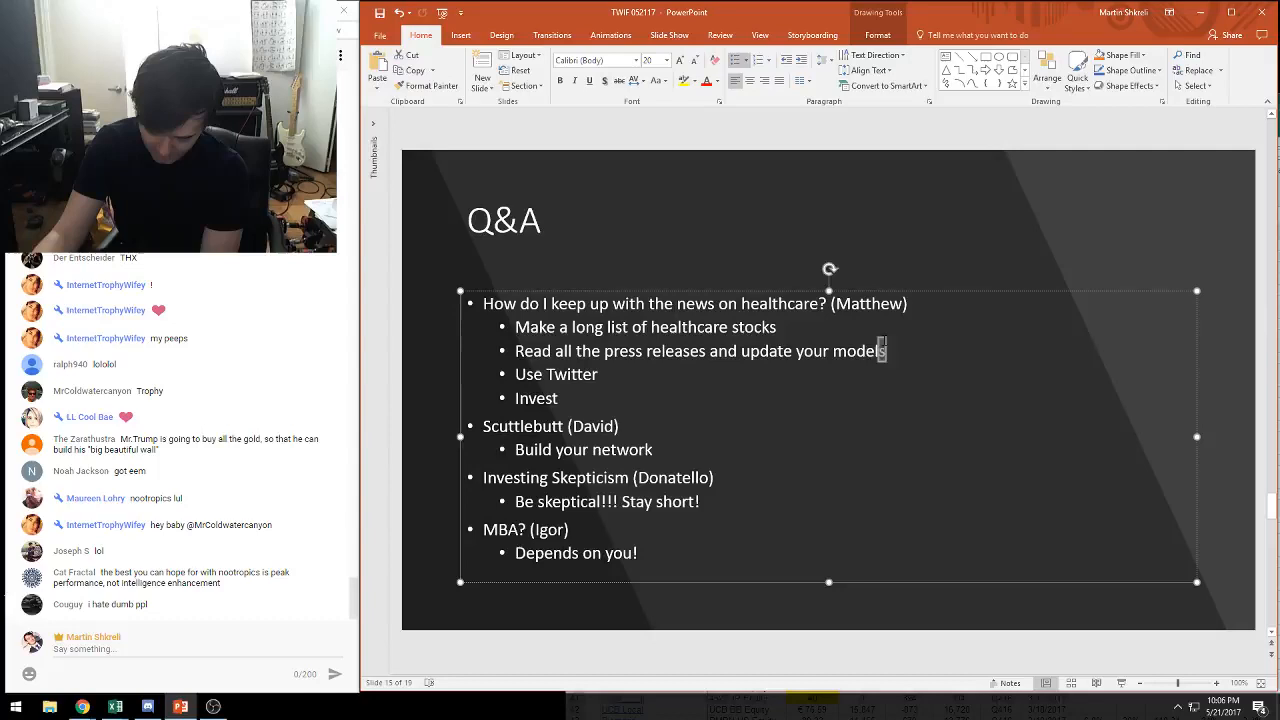
{"action": "double_click", "coordinate": [858, 350]}
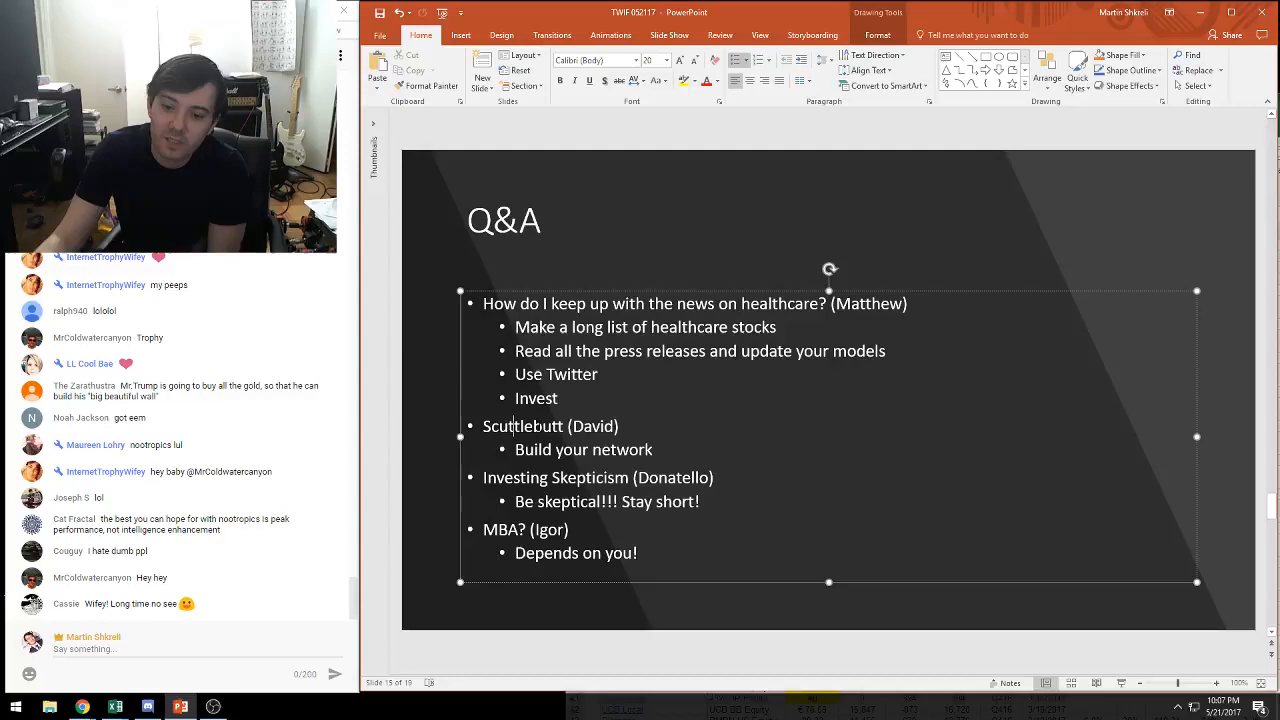
{"action": "double_click", "coordinate": [624, 448]}
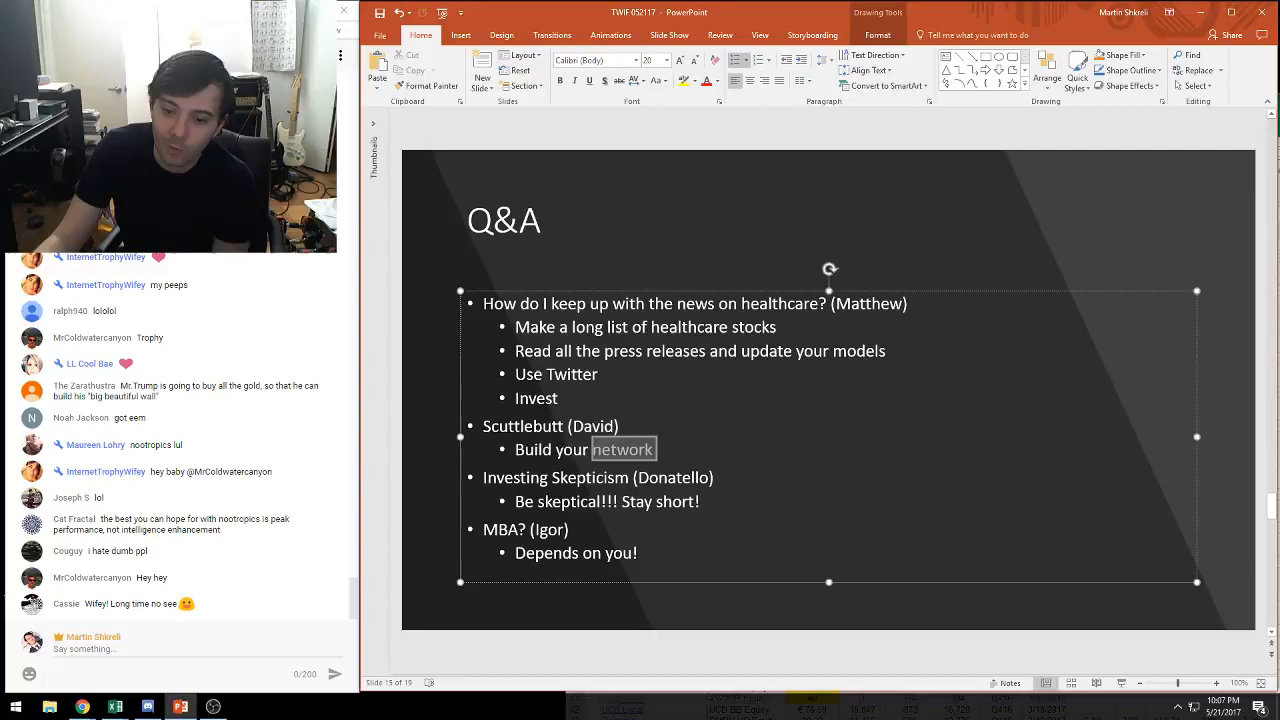
{"action": "left_click", "coordinate": [764, 440]}
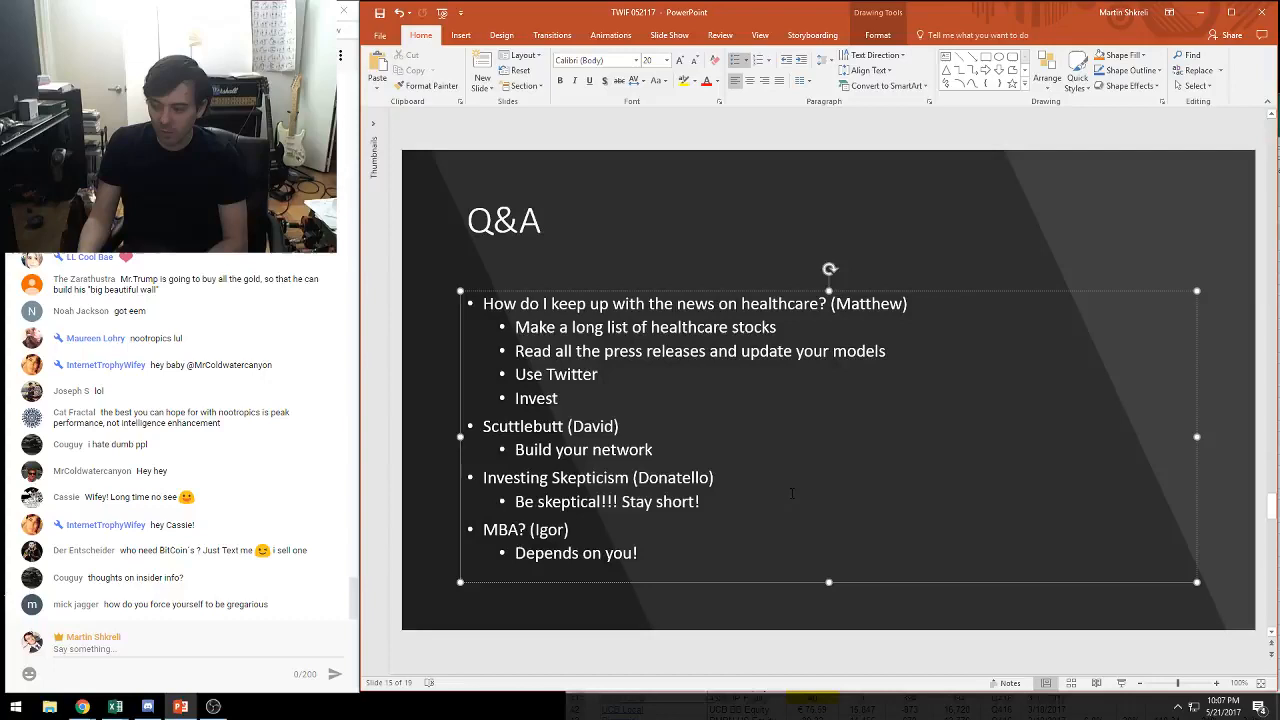
{"action": "scroll", "scroll_direction": "down", "scroll_amount": 3}
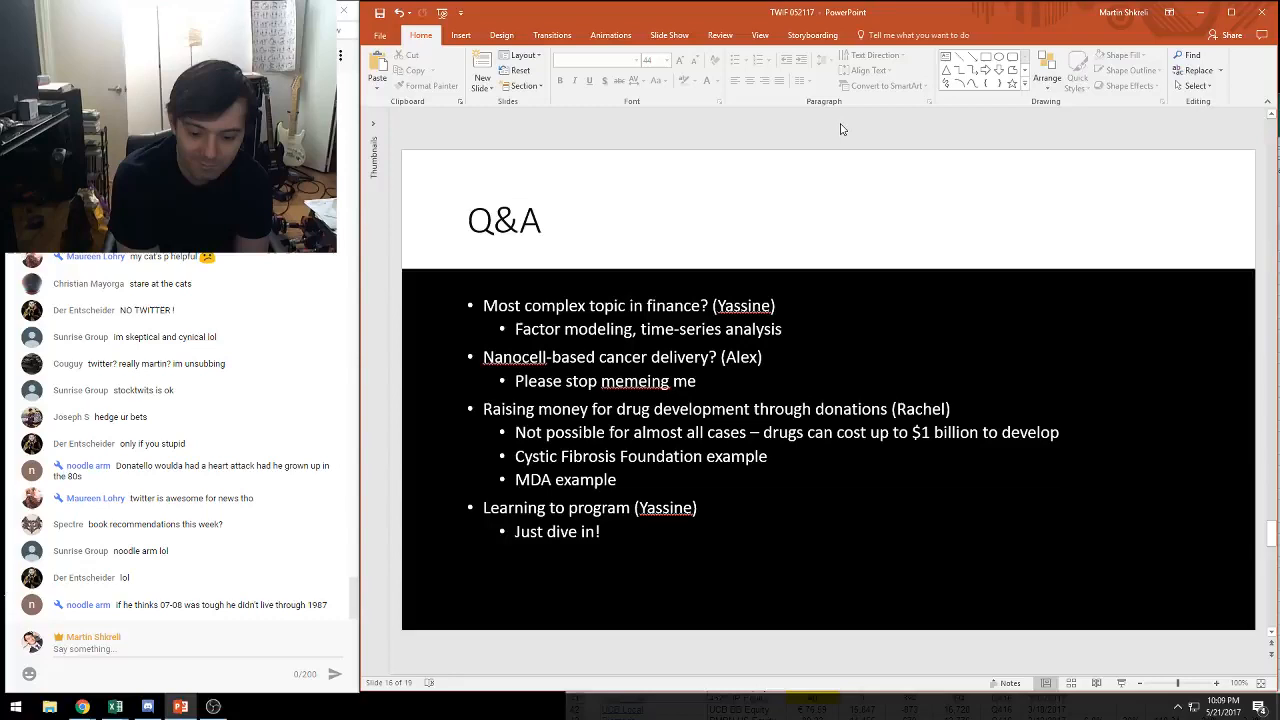
{"action": "scroll", "scroll_direction": "down", "scroll_amount": 3}
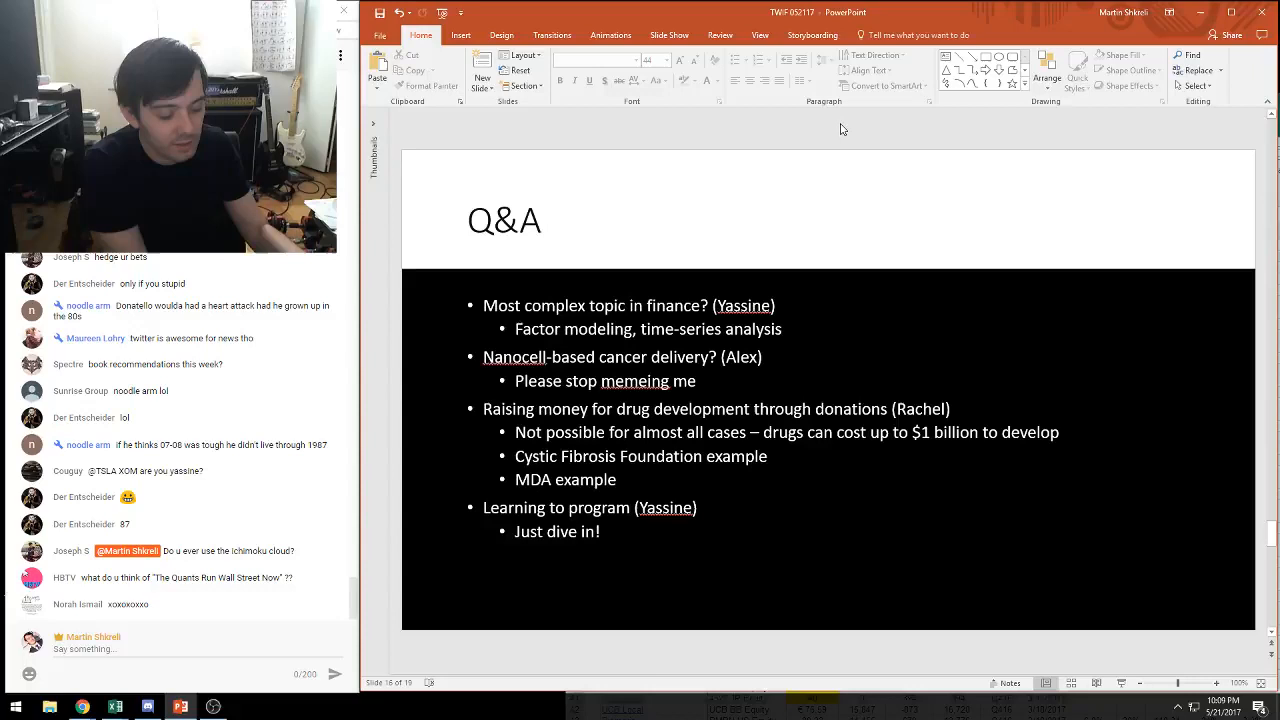
{"action": "scroll", "scroll_direction": "down", "scroll_amount": 3}
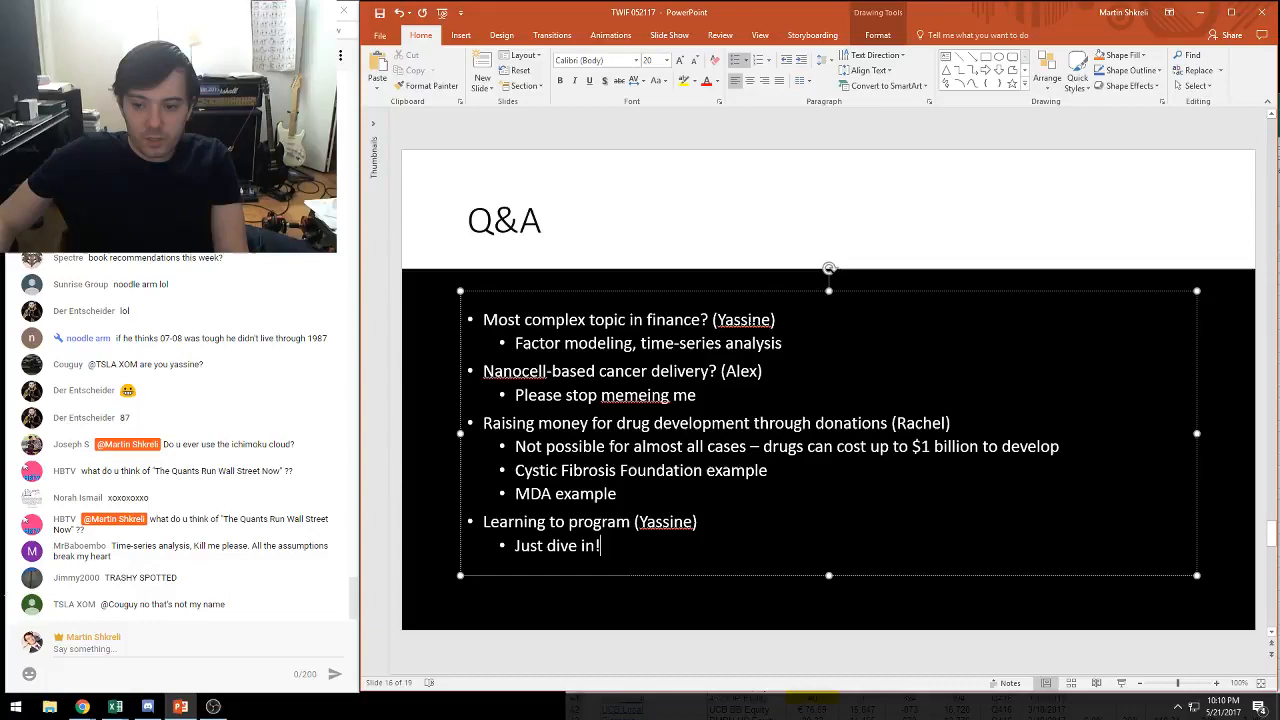
Step: Advance from the Q&A answers to the What To Read slide listing Khan Academy and statistics readings
{"action": "left_click", "coordinate": [740, 232]}
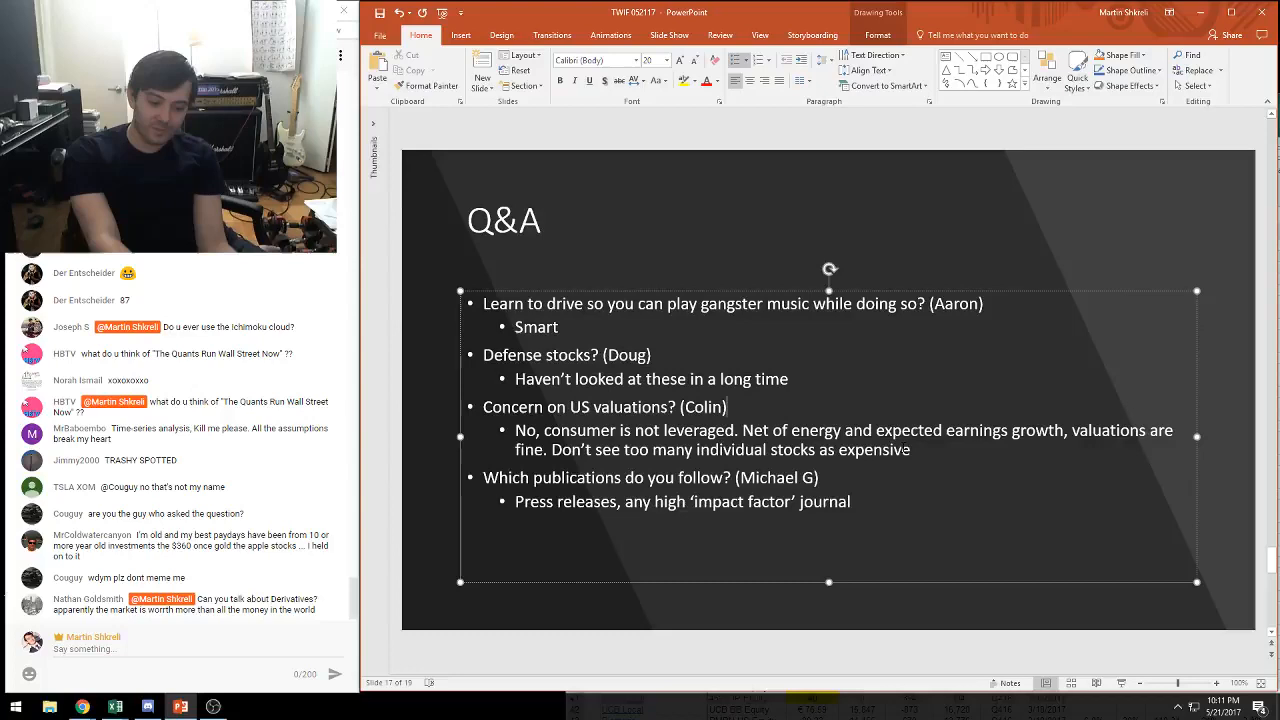
{"action": "scroll", "scroll_direction": "down", "scroll_amount": 3}
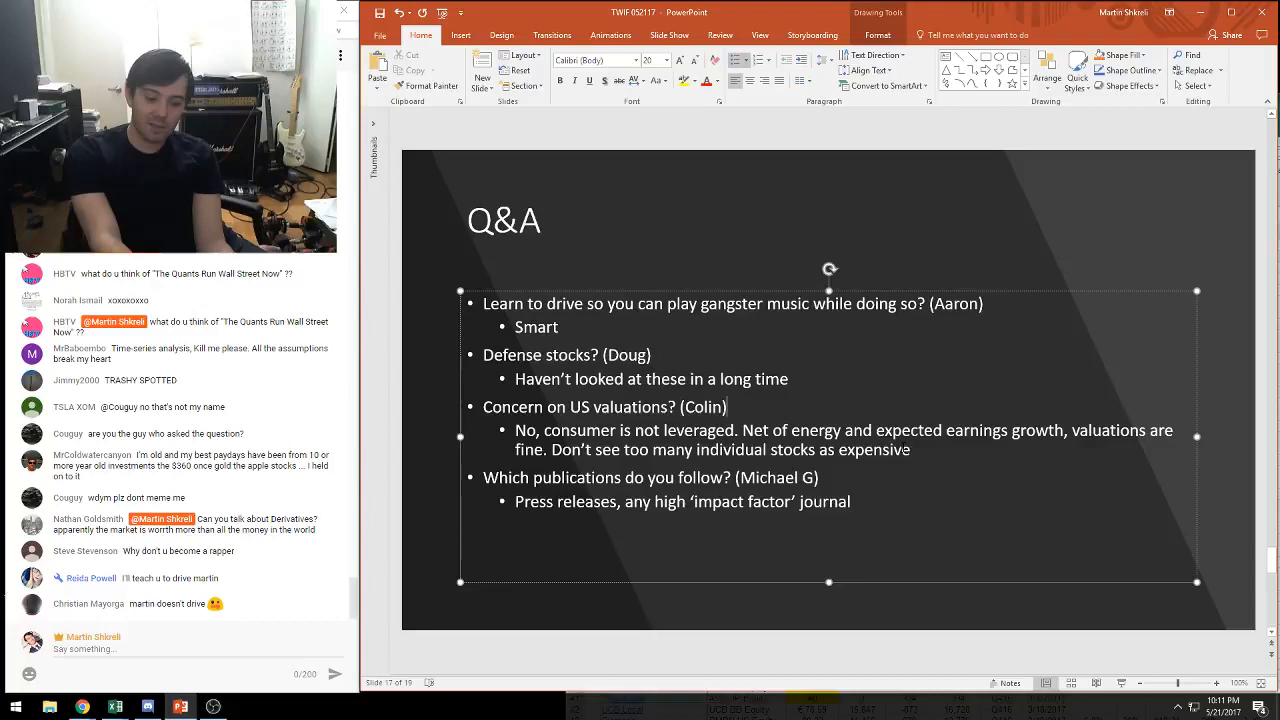
{"action": "scroll", "scroll_direction": "down", "scroll_amount": 3}
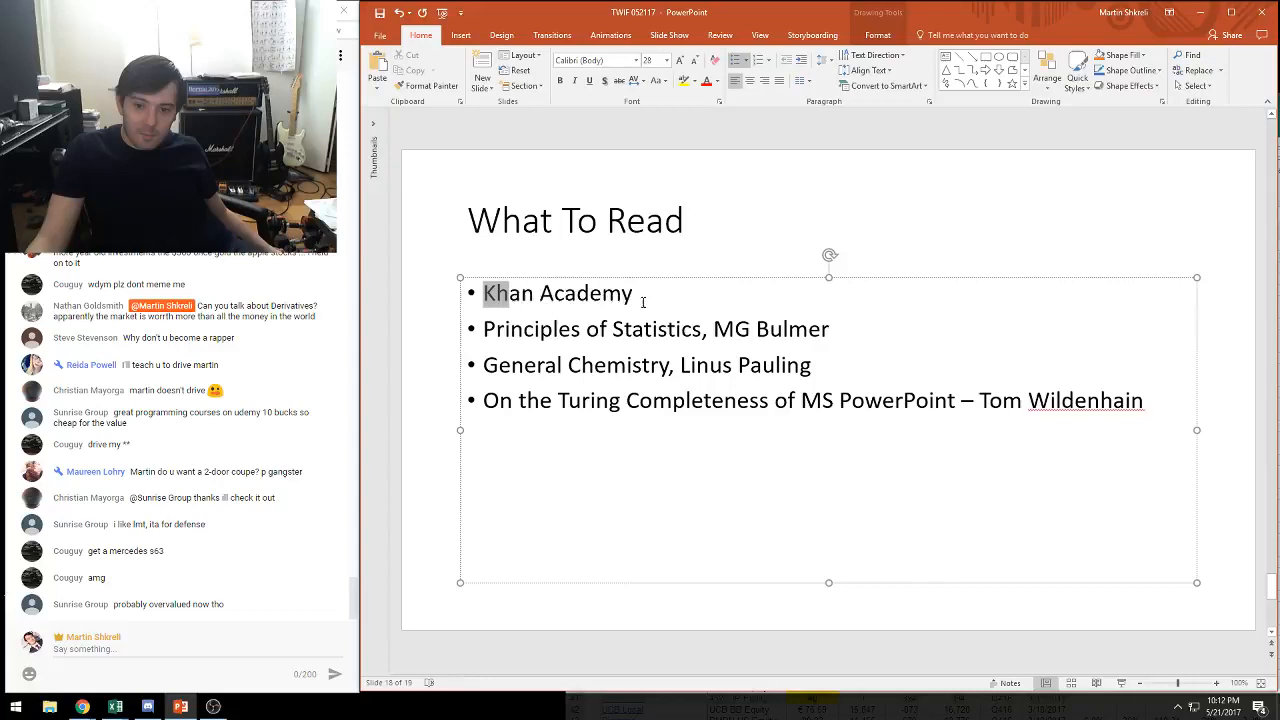
{"action": "double_click", "coordinate": [556, 292]}
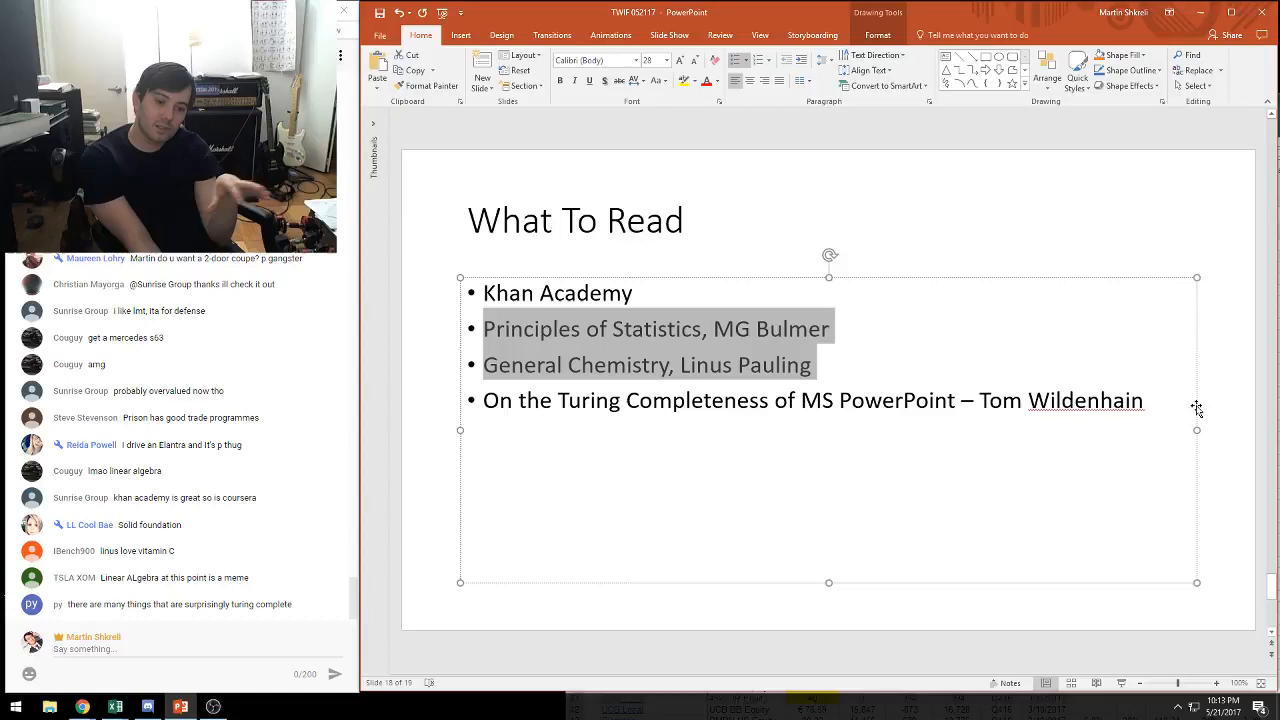
{"action": "scroll", "scroll_direction": "down", "scroll_amount": 3}
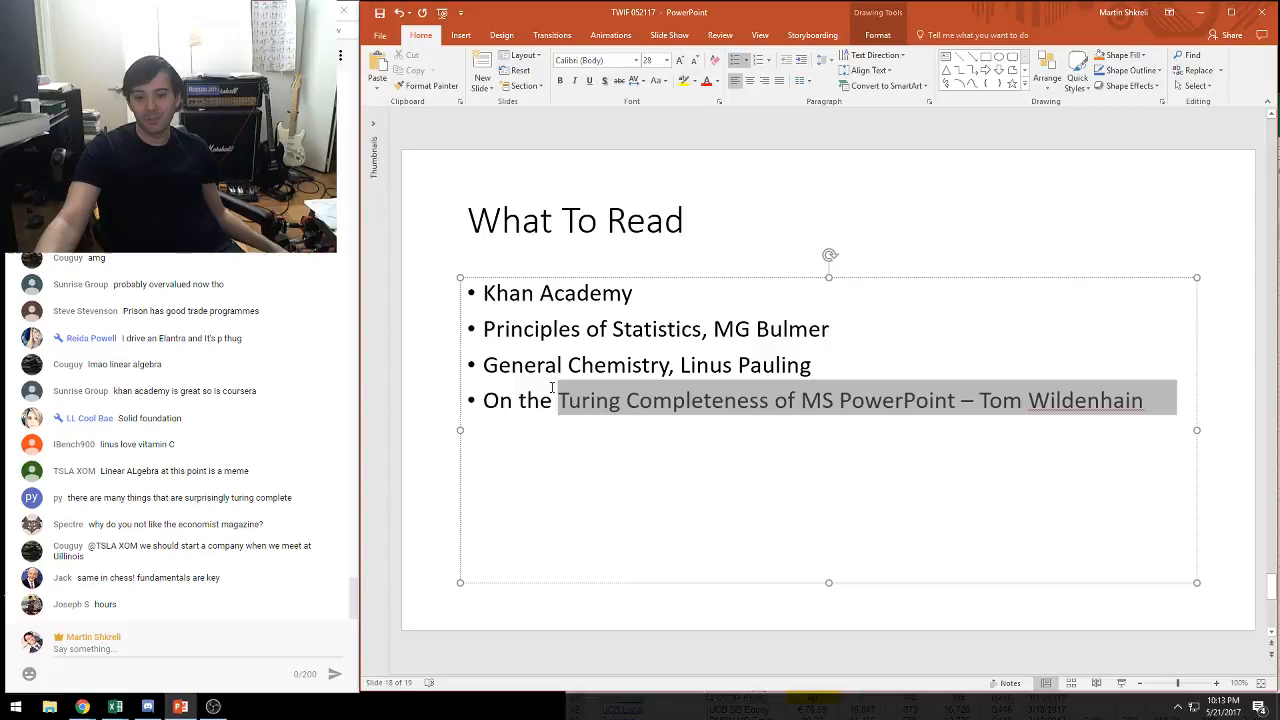
{"action": "left_click", "coordinate": [634, 508]}
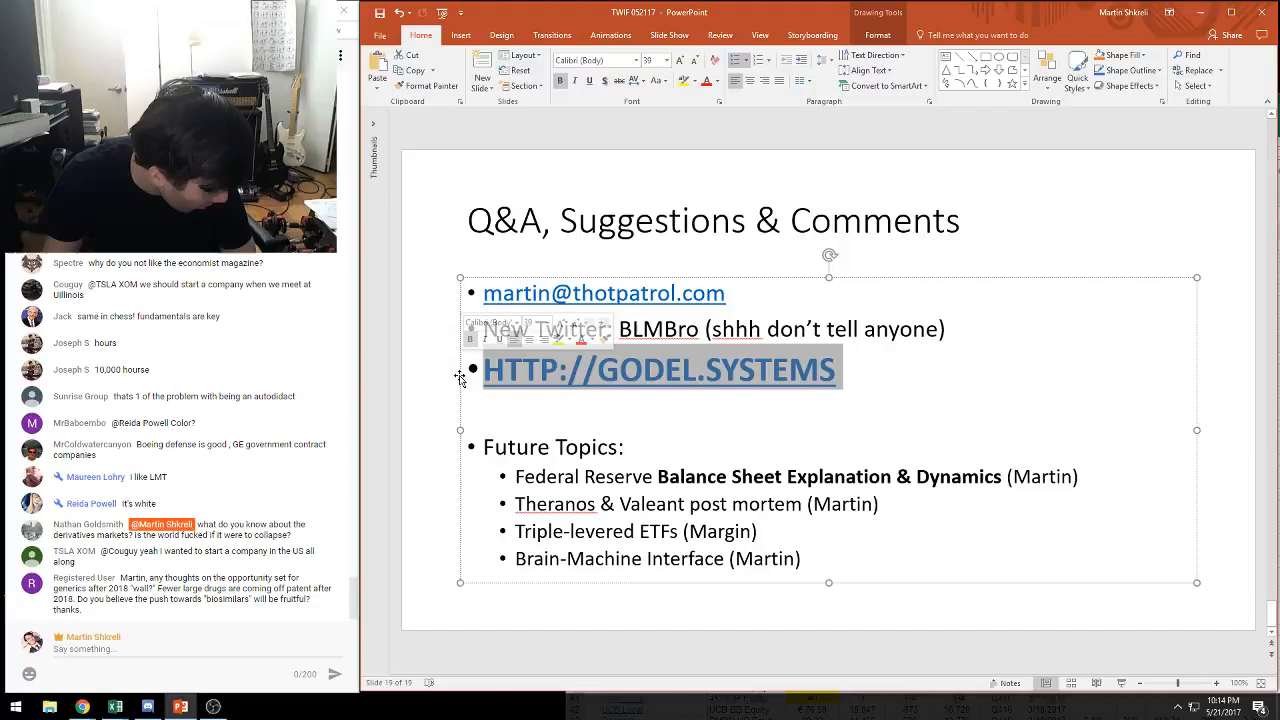
Step: Show the closing Q&A, Suggestions & Comments slide, then bring OBS to the front
{"action": "left_click", "coordinate": [856, 368]}
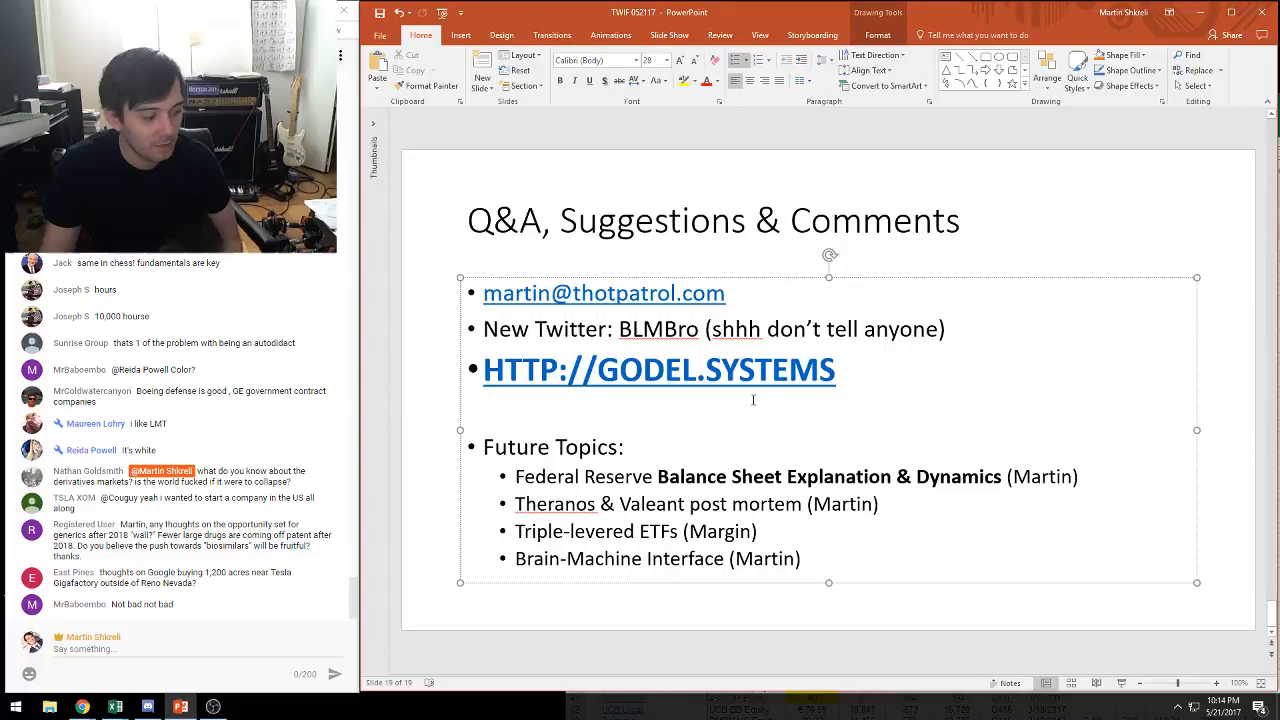
{"action": "left_click", "coordinate": [210, 704]}
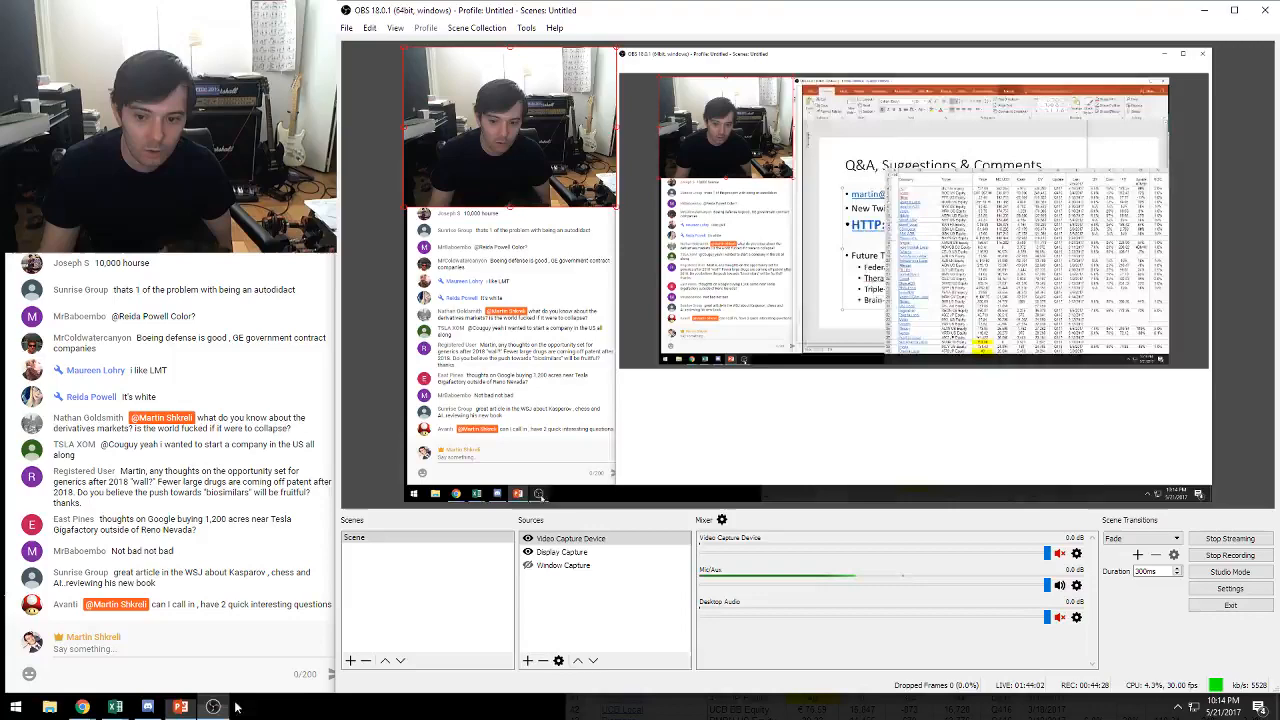